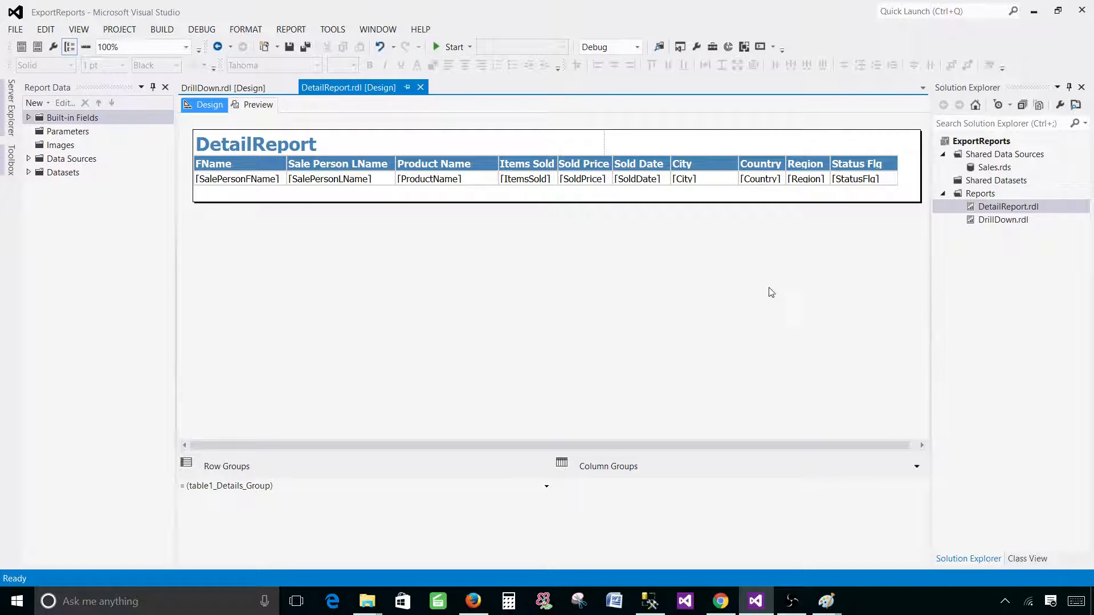
Add a new report under Reports, keeping Sales as the shared data source
left_click(994, 167)
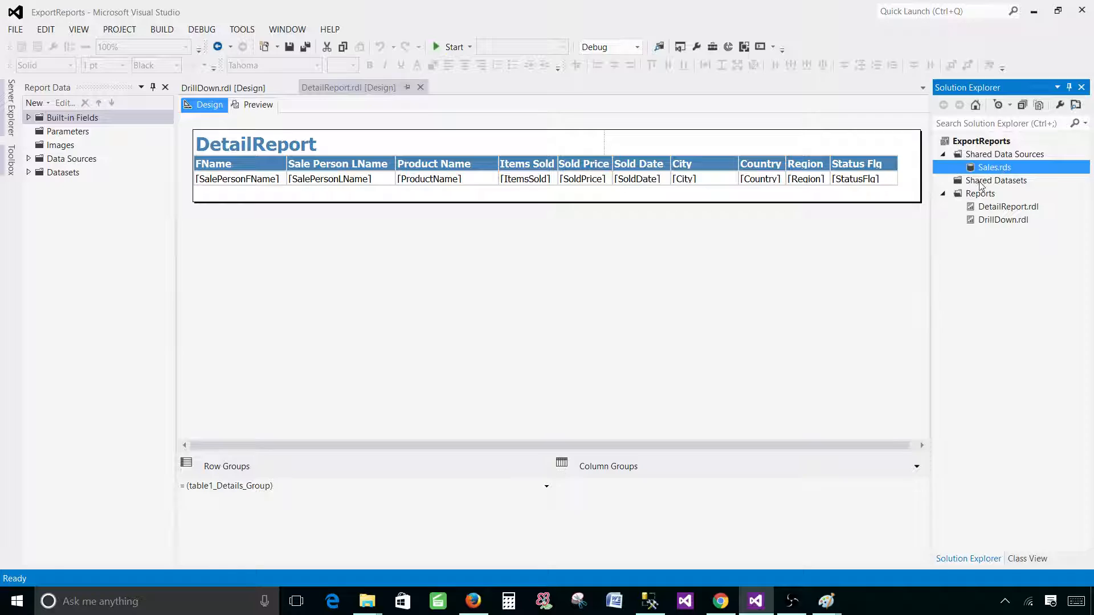
left_click(980, 193)
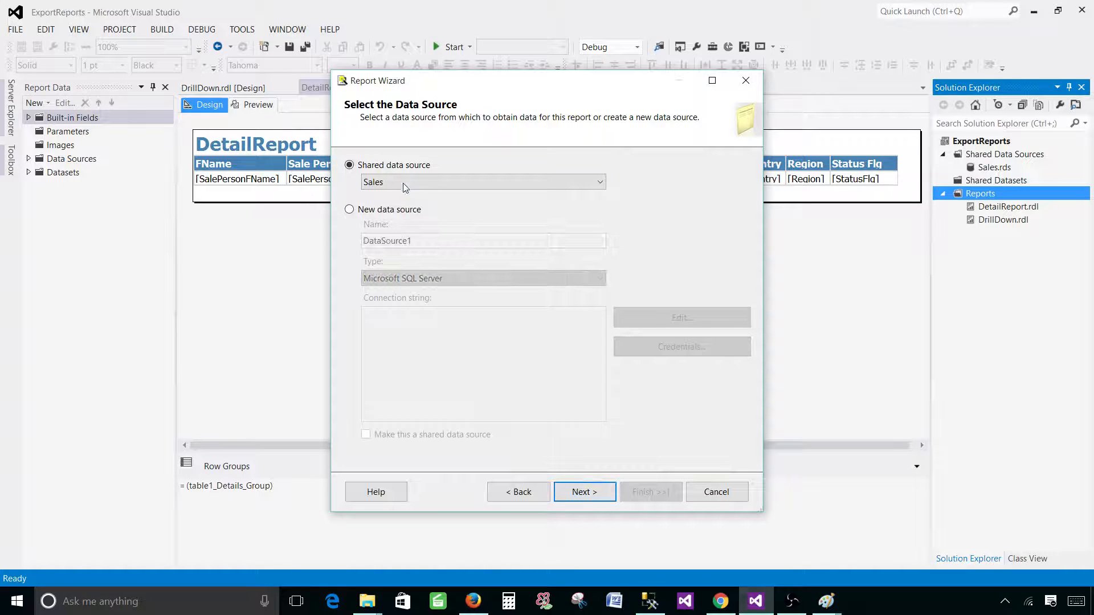
left_click(482, 182)
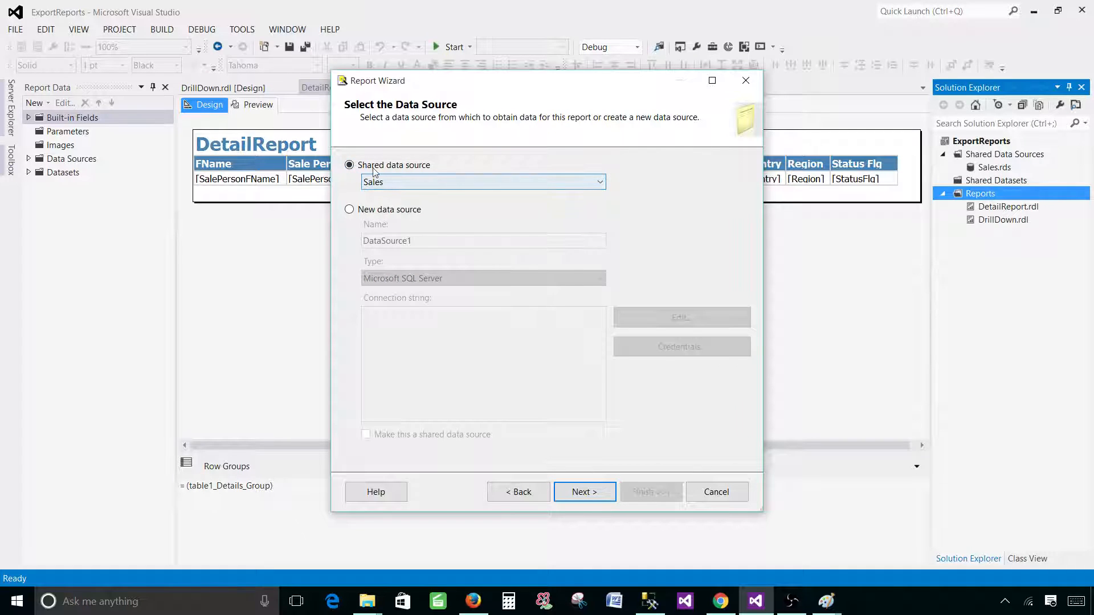
left_click(584, 491)
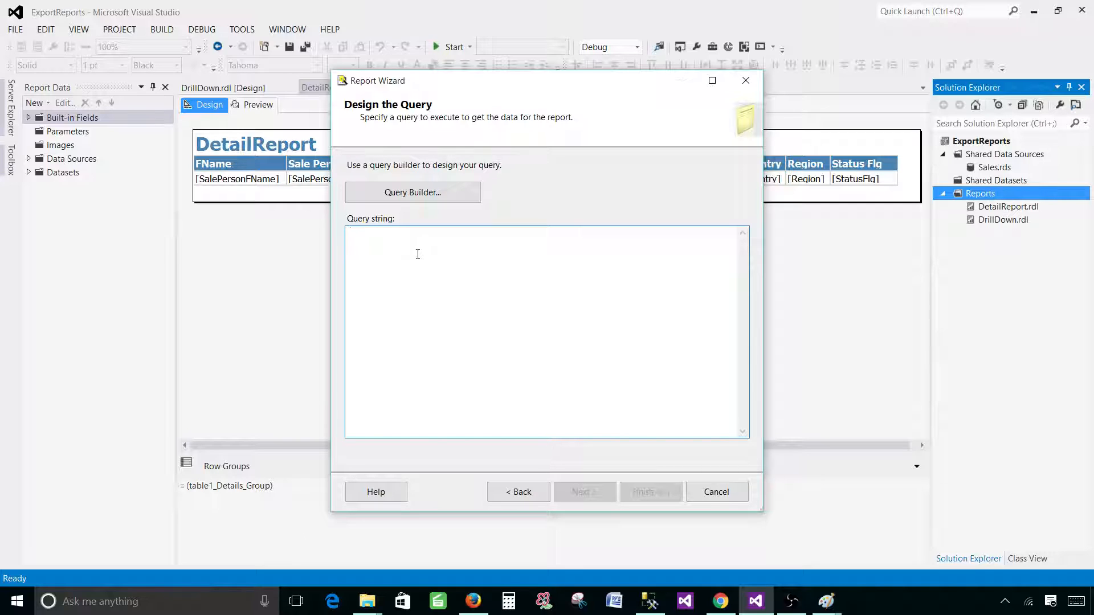
Enter the query Select * from dbo.TotalSale and continue to the report type
type("Select * fr")
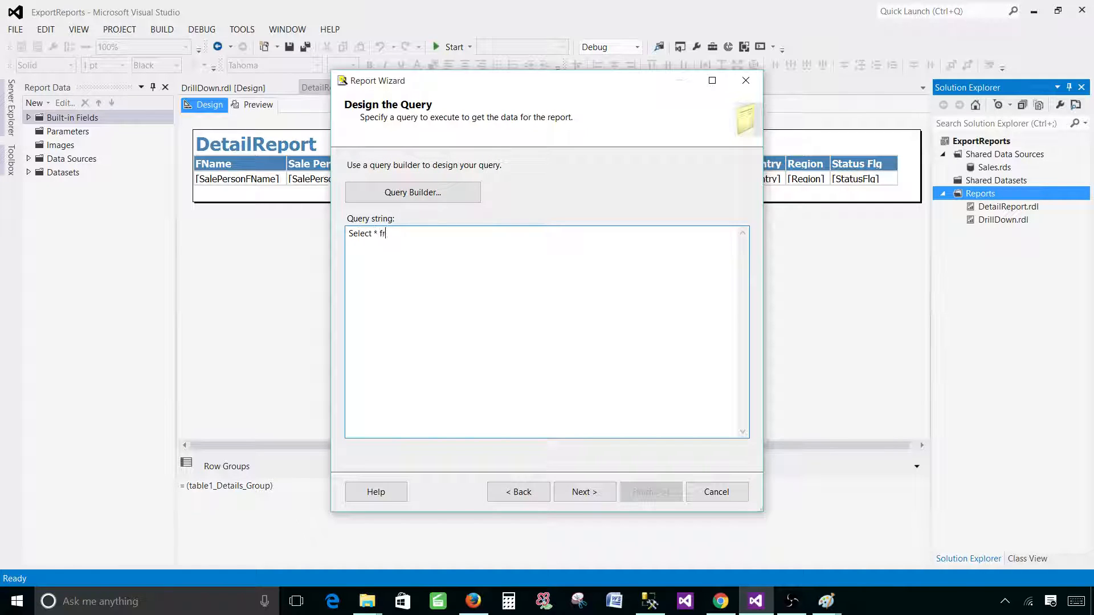
type("om dbo.TotalSale")
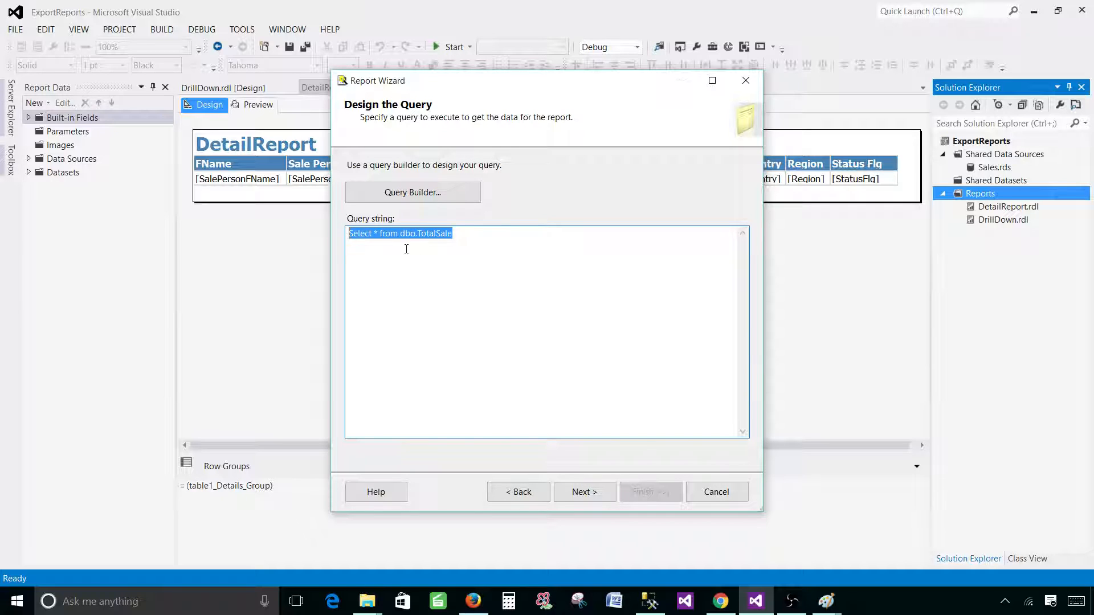
left_click(583, 492)
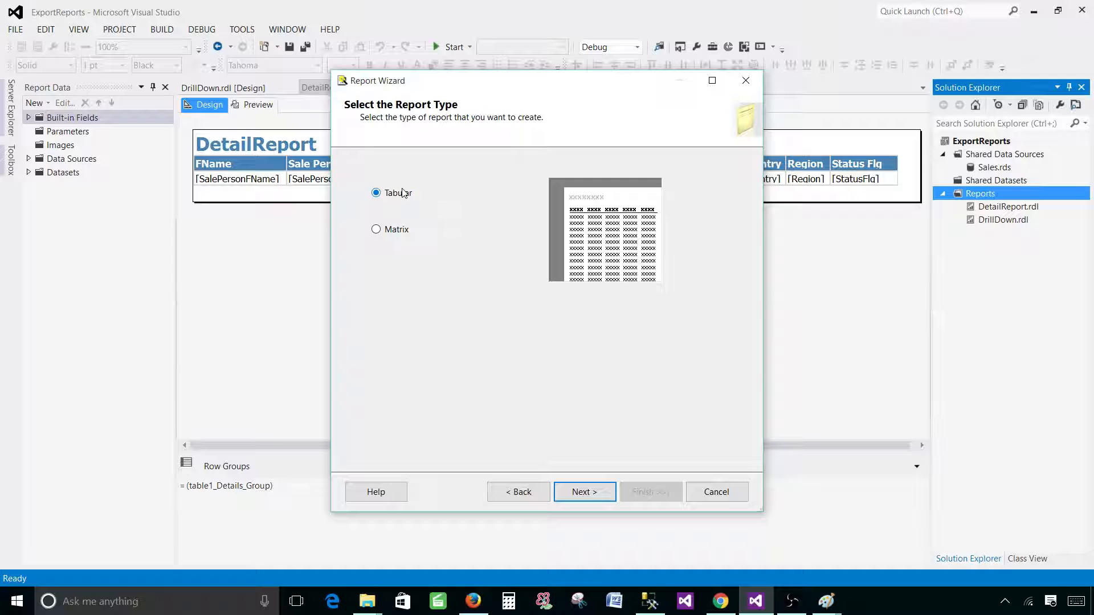
Group by Region and Country, with sales person names, ProductName and ItemsSold as details
left_click(585, 492)
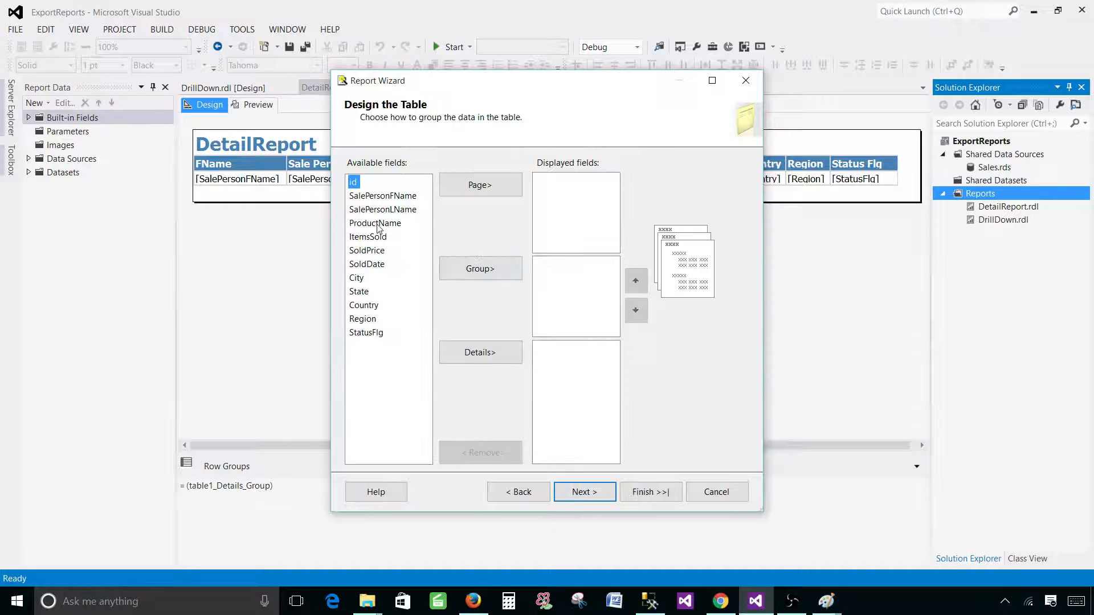
left_click(363, 319)
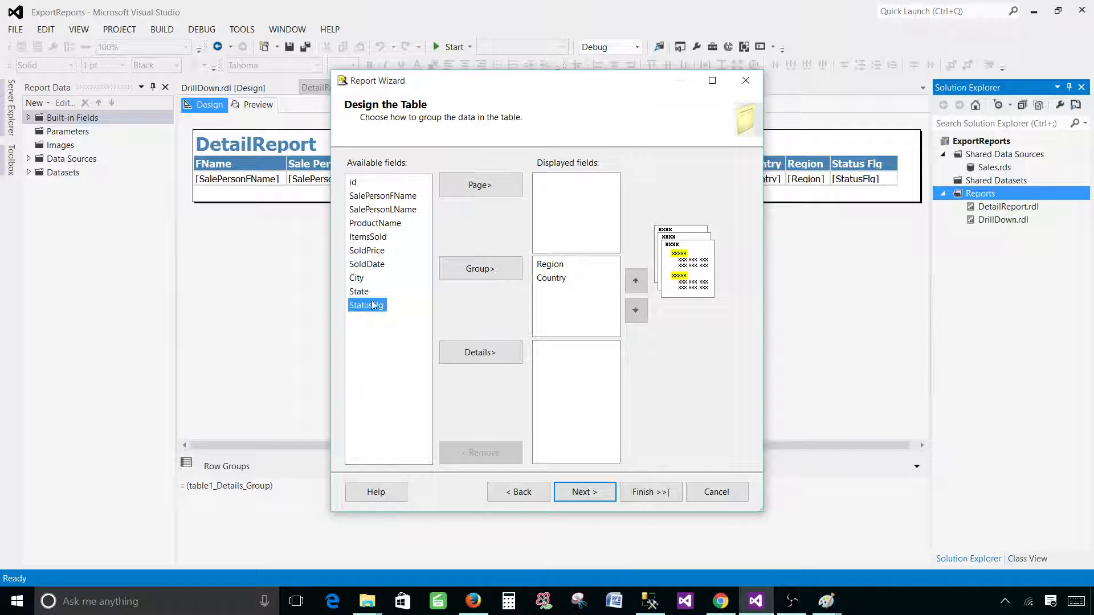
left_click(382, 195)
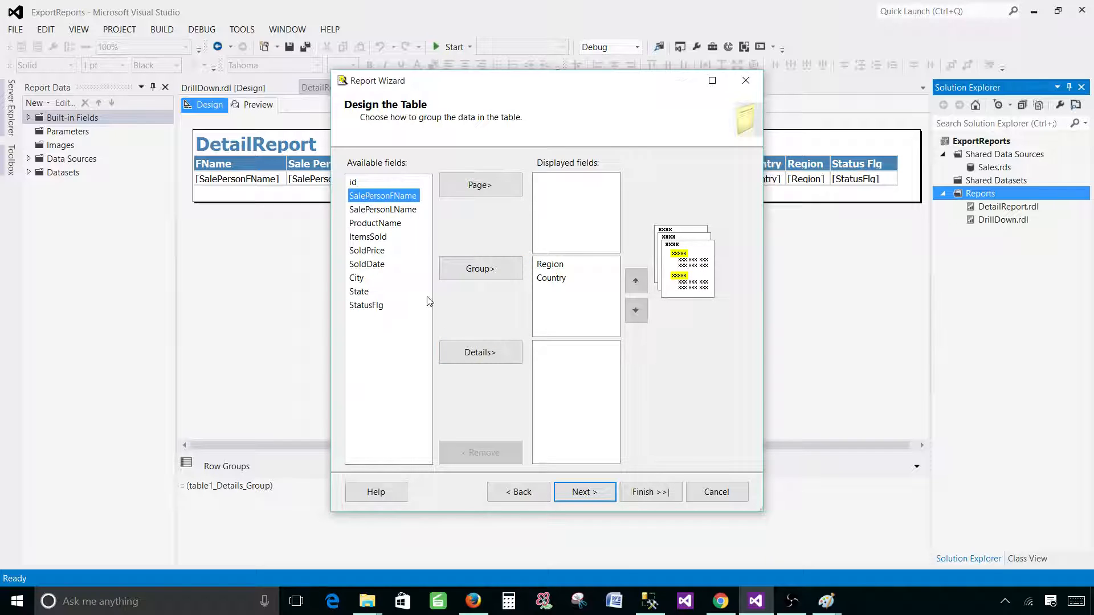
left_click(480, 352)
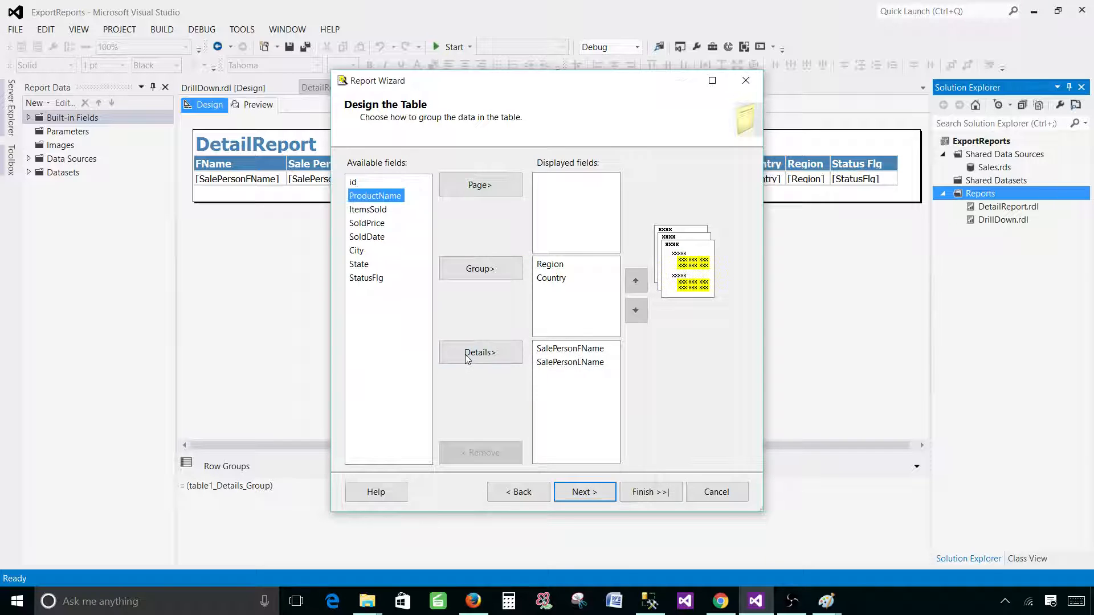
left_click(480, 353)
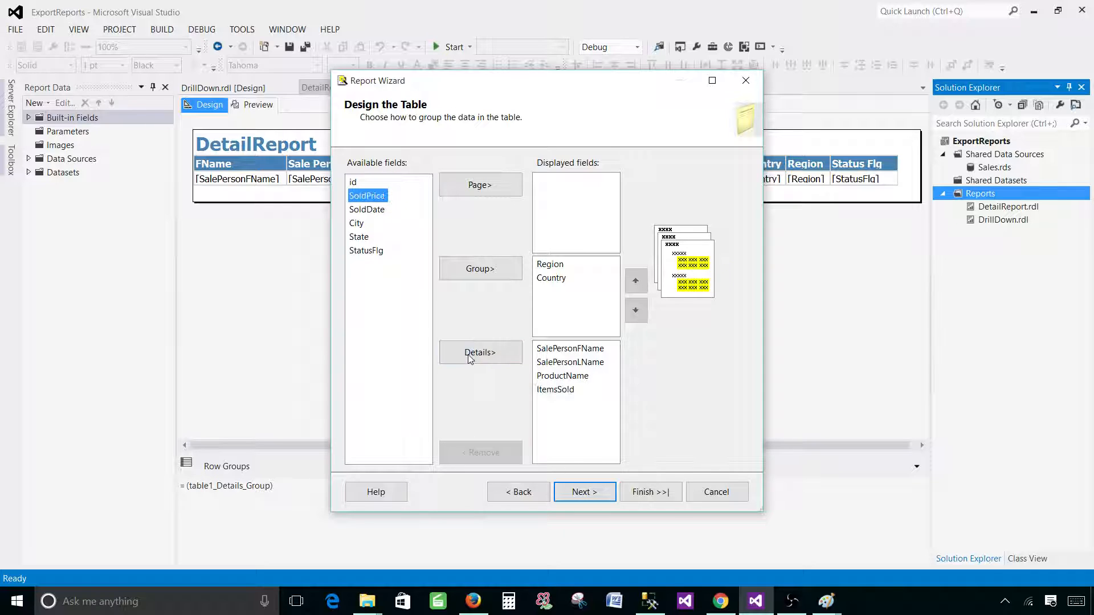
left_click(584, 492)
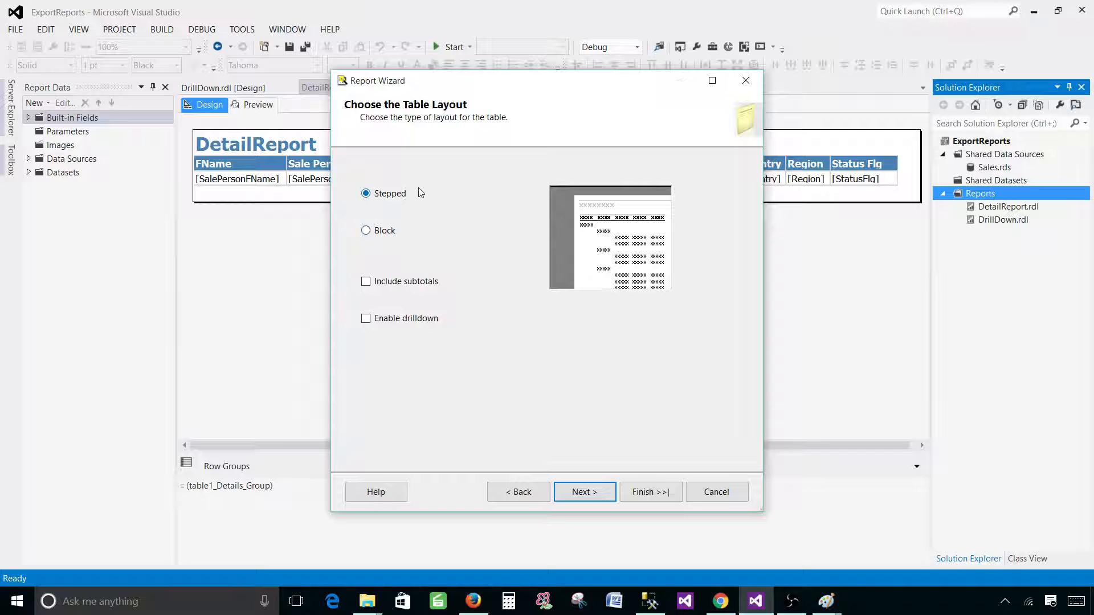
Enable subtotals and drilldown, and keep the Slate table style
left_click(366, 281)
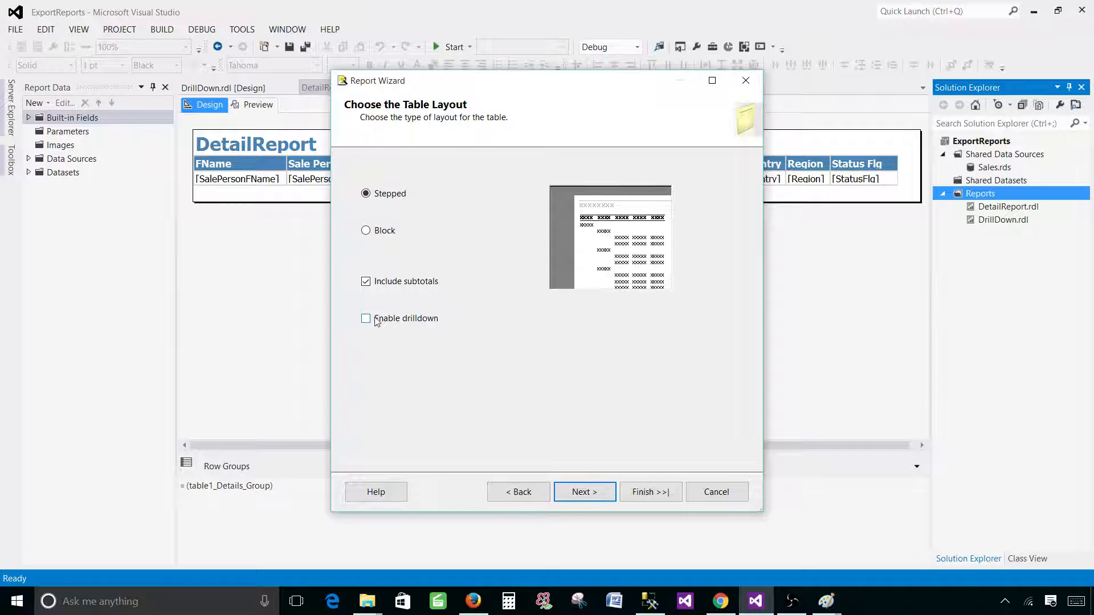
left_click(366, 318)
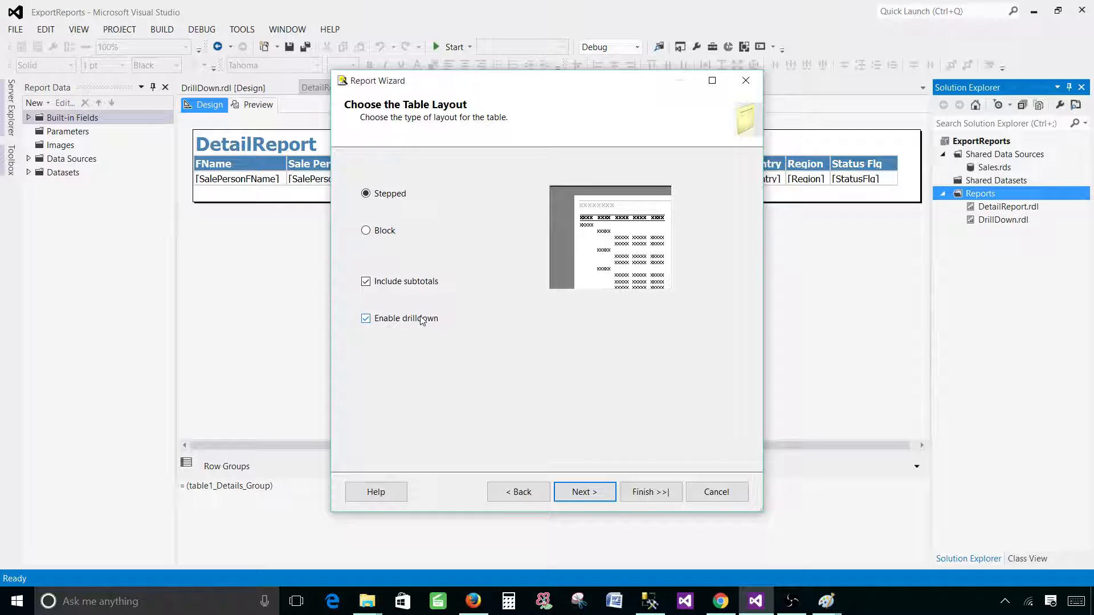
left_click(584, 492)
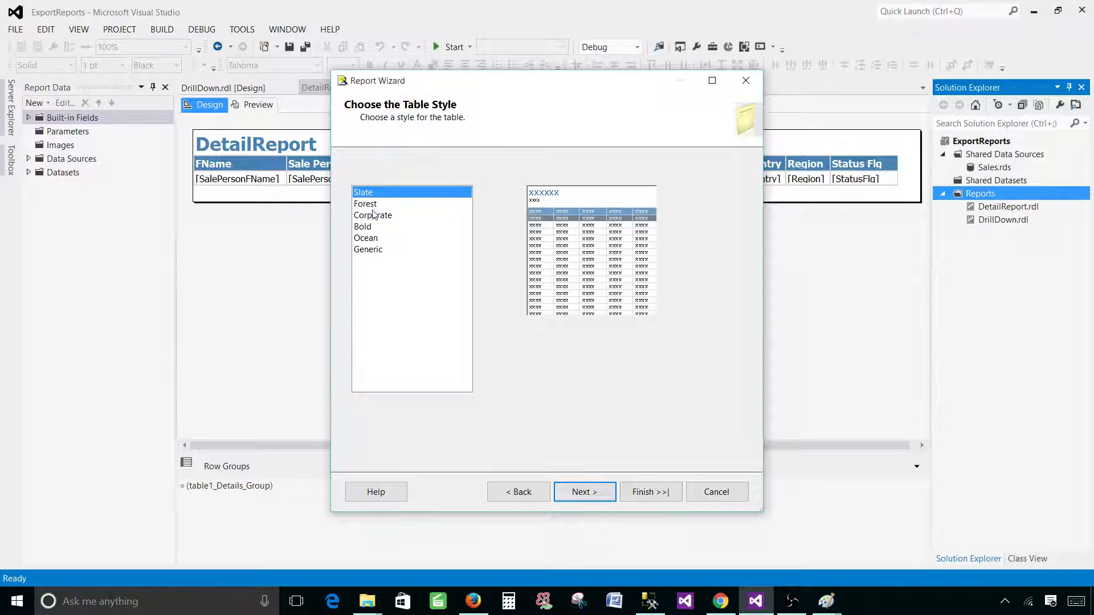
left_click(364, 192)
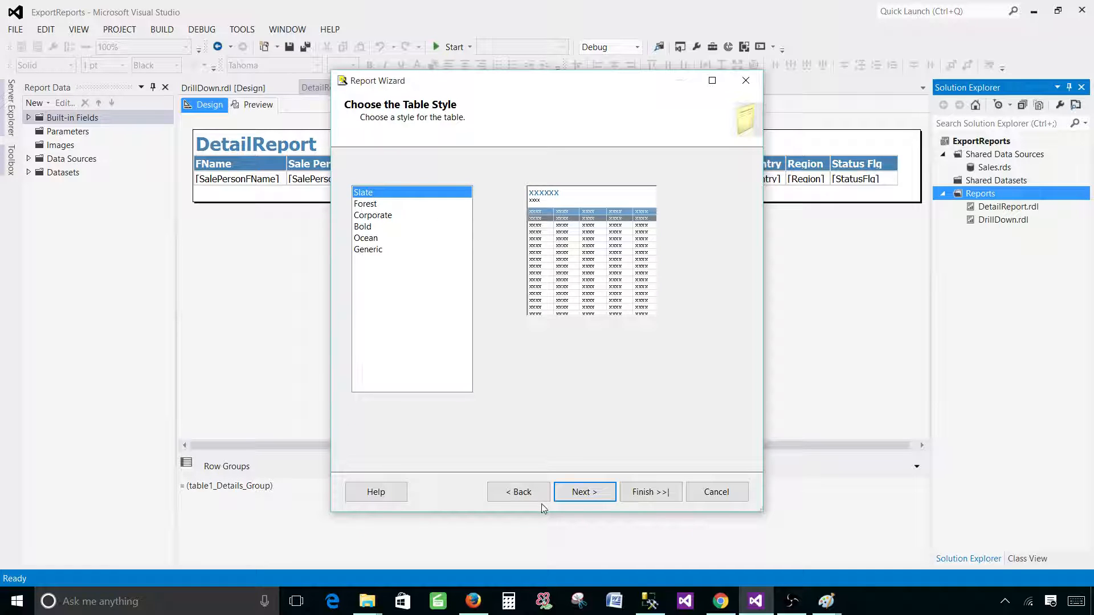
left_click(585, 492)
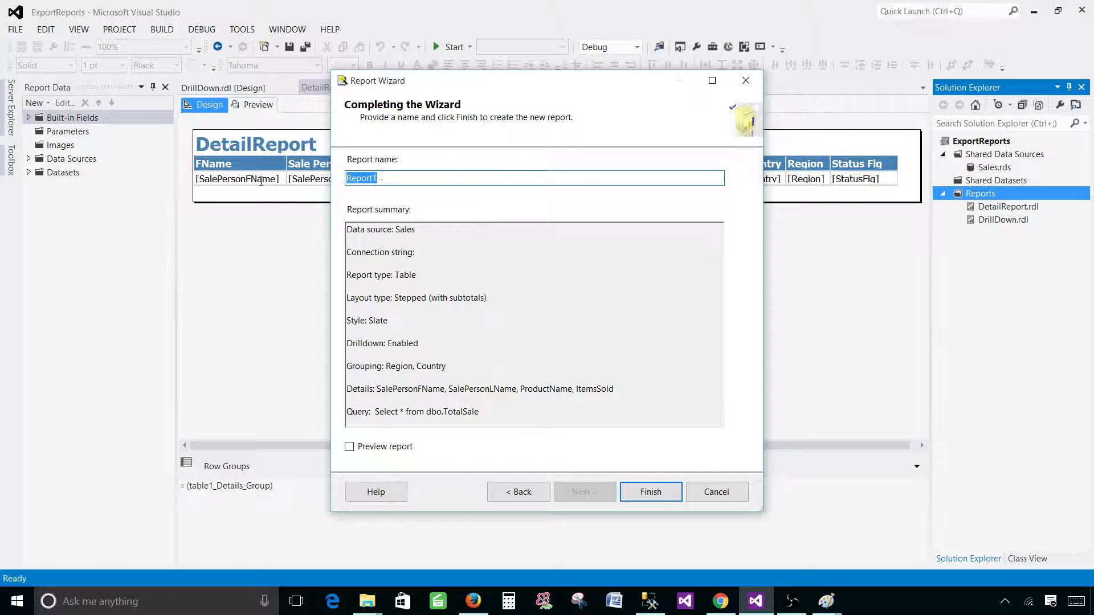
Name the report DrillDown_Parameter, enable Preview report, and finish the wizard
type("D")
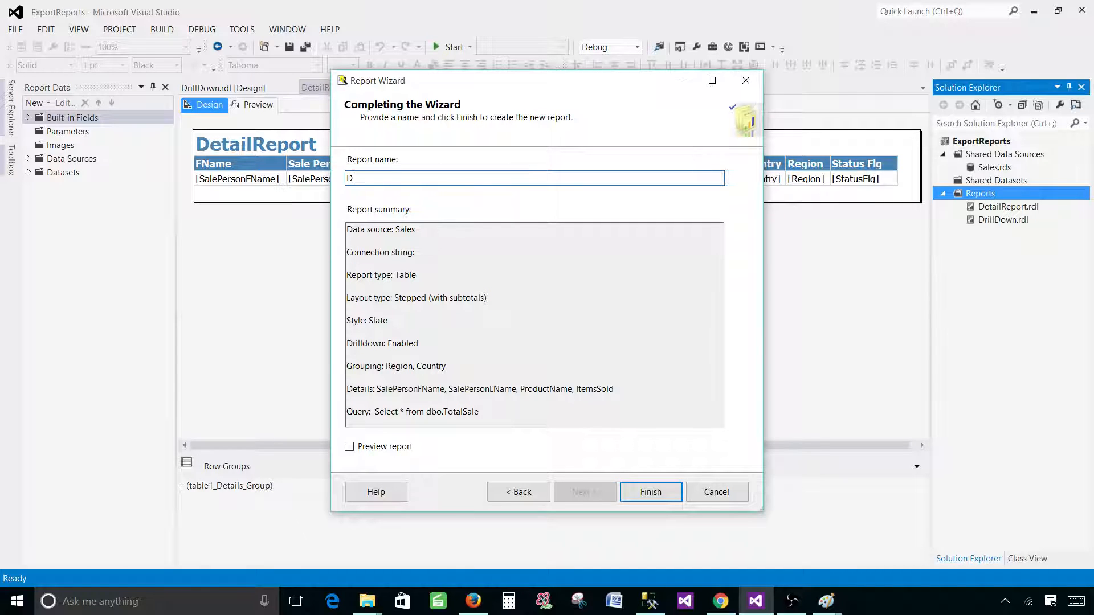
type("rillDown_Parameter")
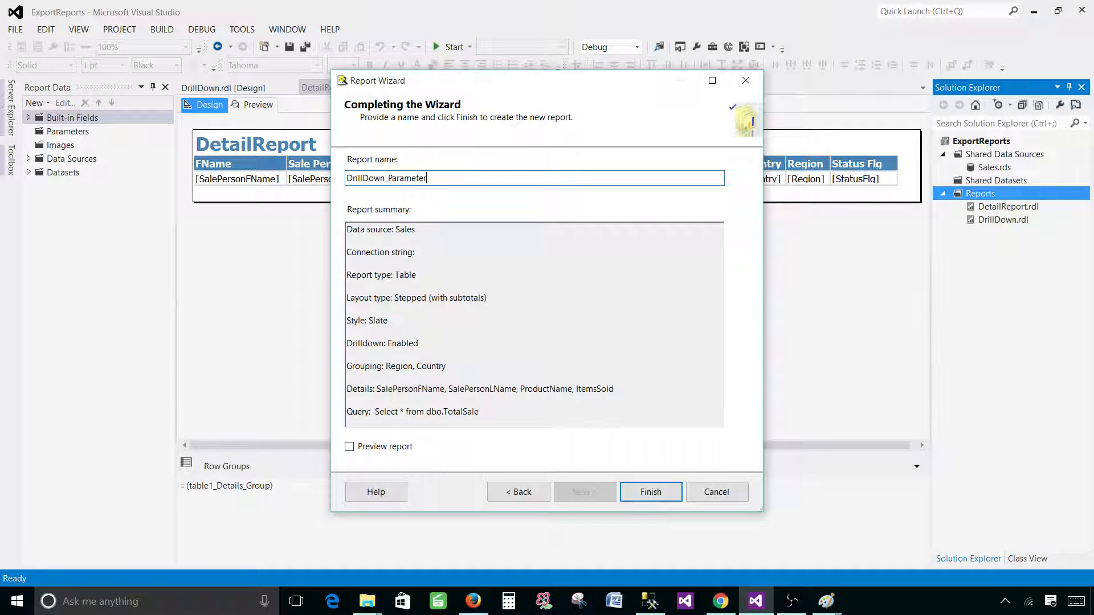
left_click(348, 446)
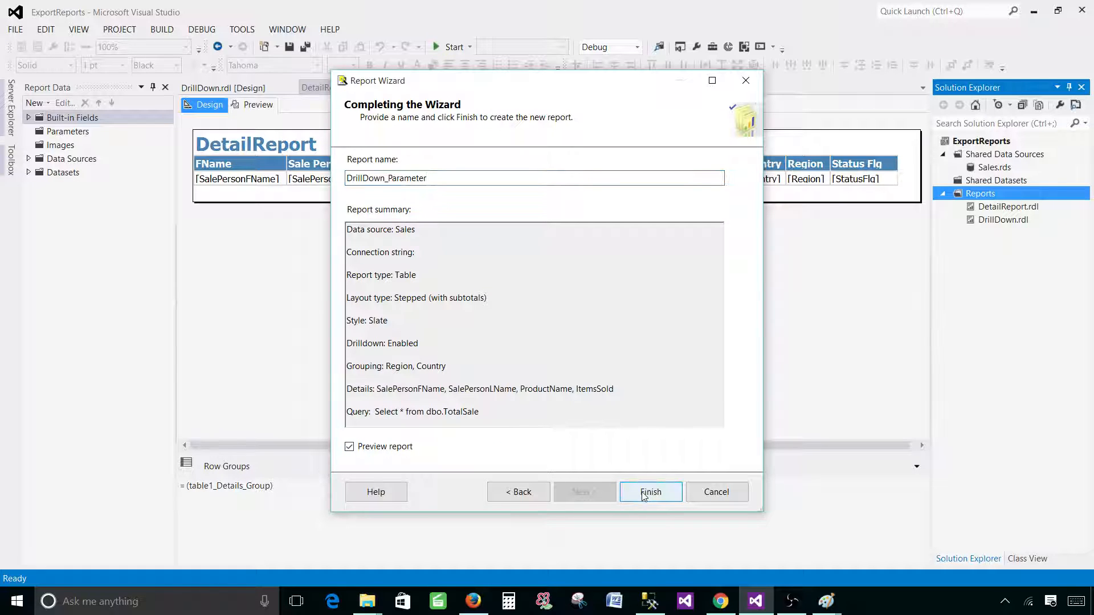
left_click(650, 492)
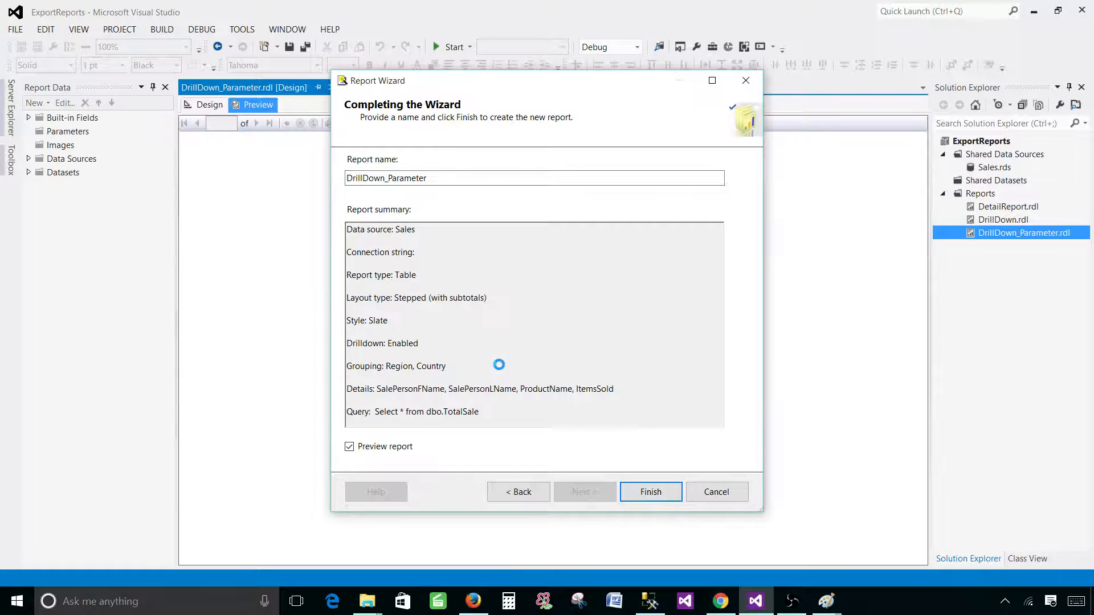
left_click(650, 492)
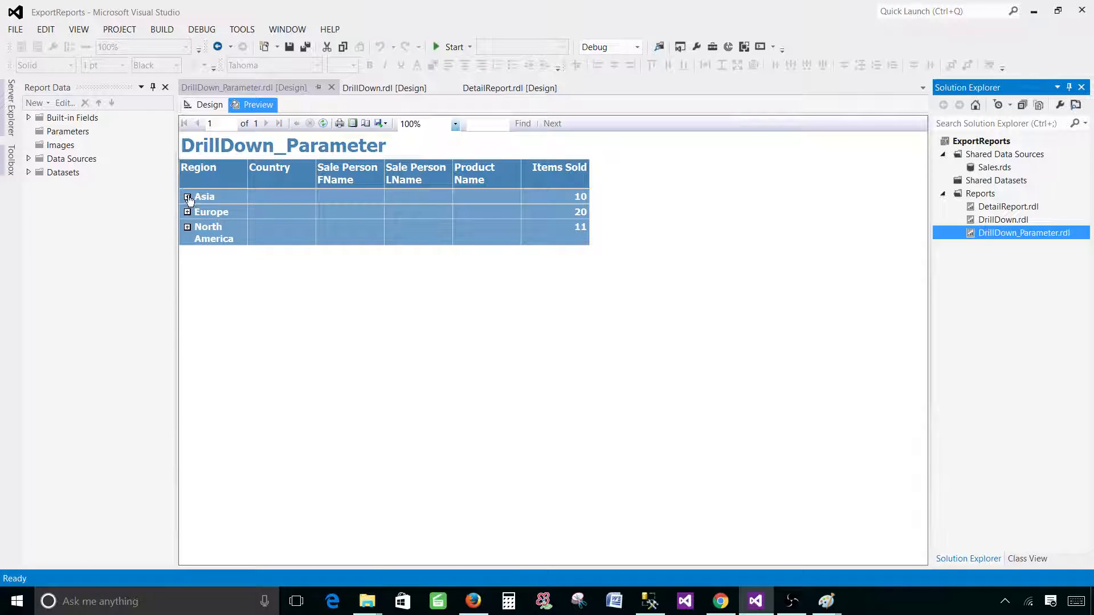
Expand Asia, India and Pakistan in the preview, then collapse Asia again
left_click(186, 196)
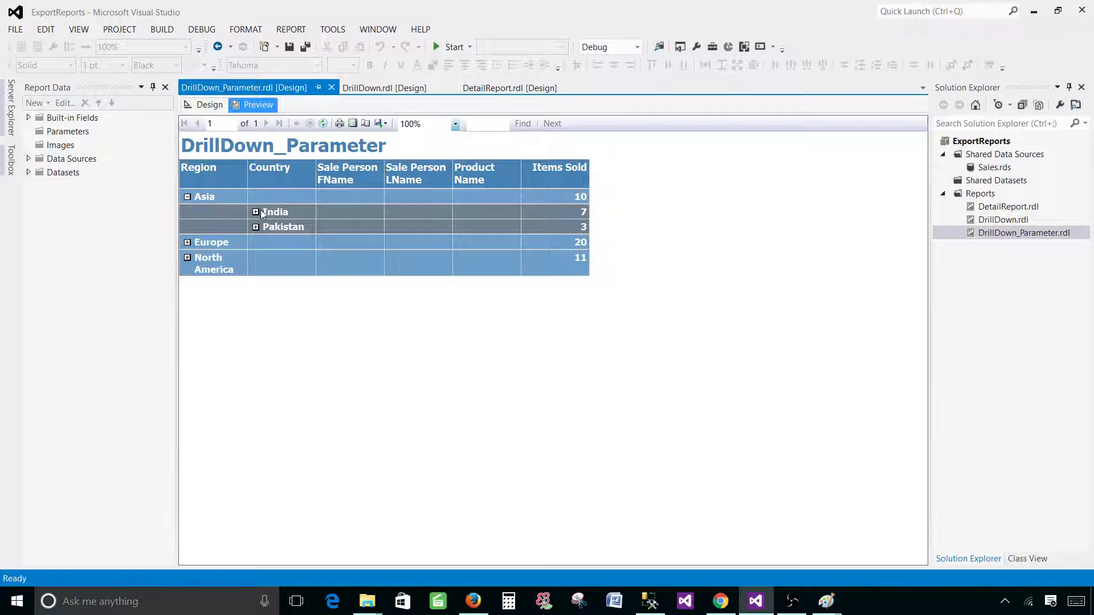
left_click(256, 212)
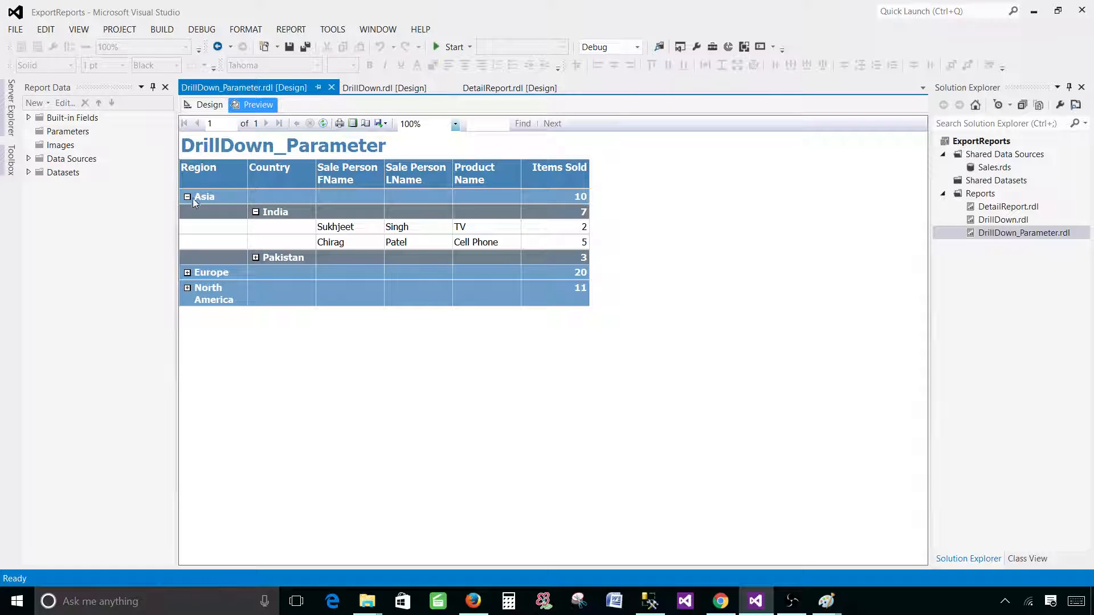
left_click(256, 258)
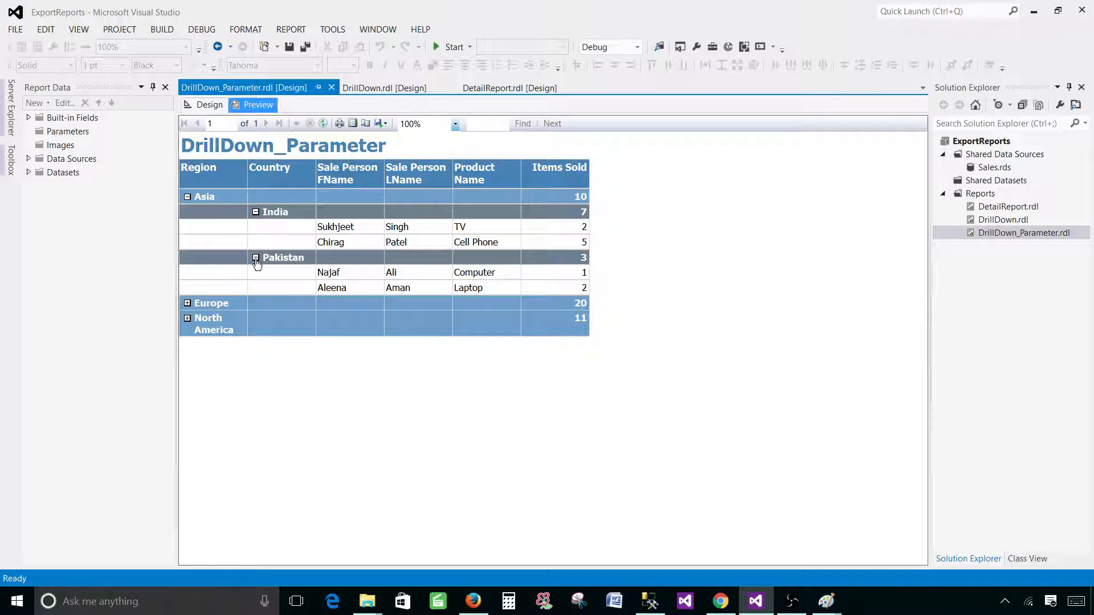
left_click(187, 196)
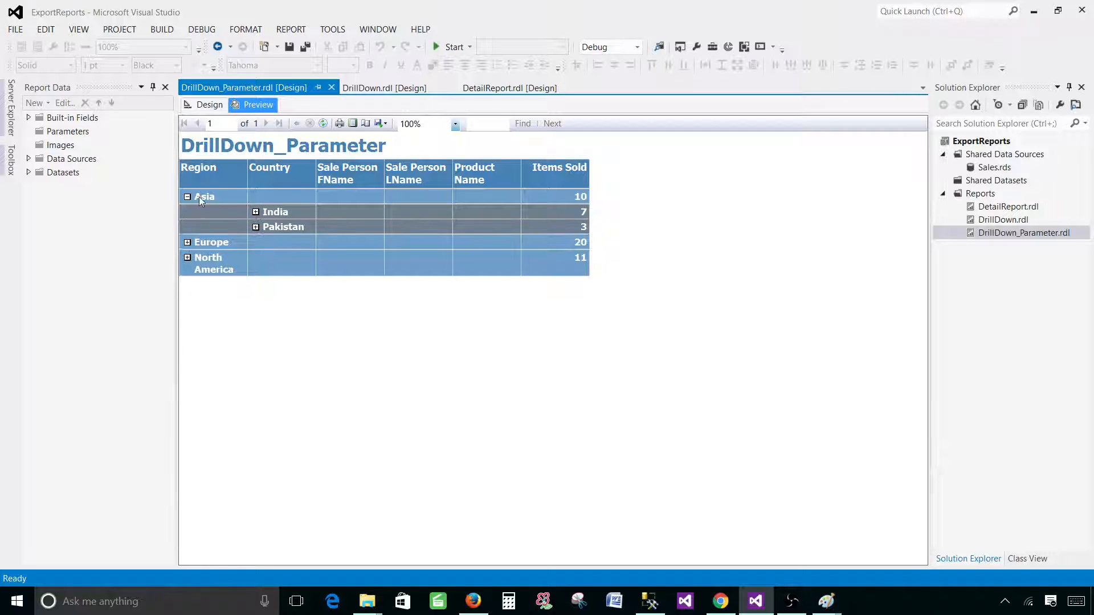
Expand Europe, North America, India and USA, then return to Design view
left_click(187, 242)
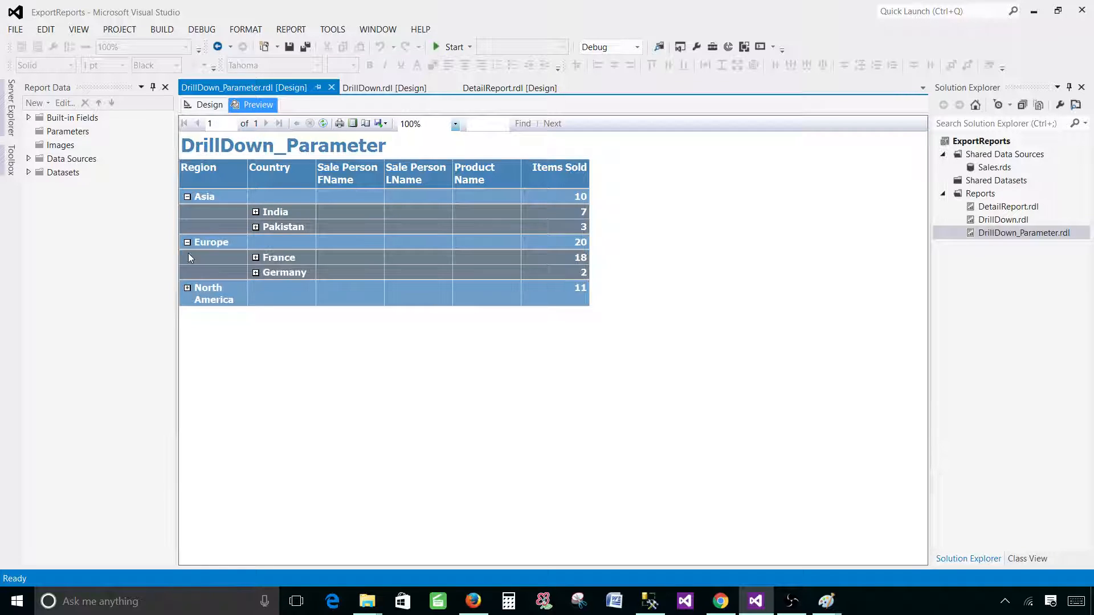
left_click(187, 288)
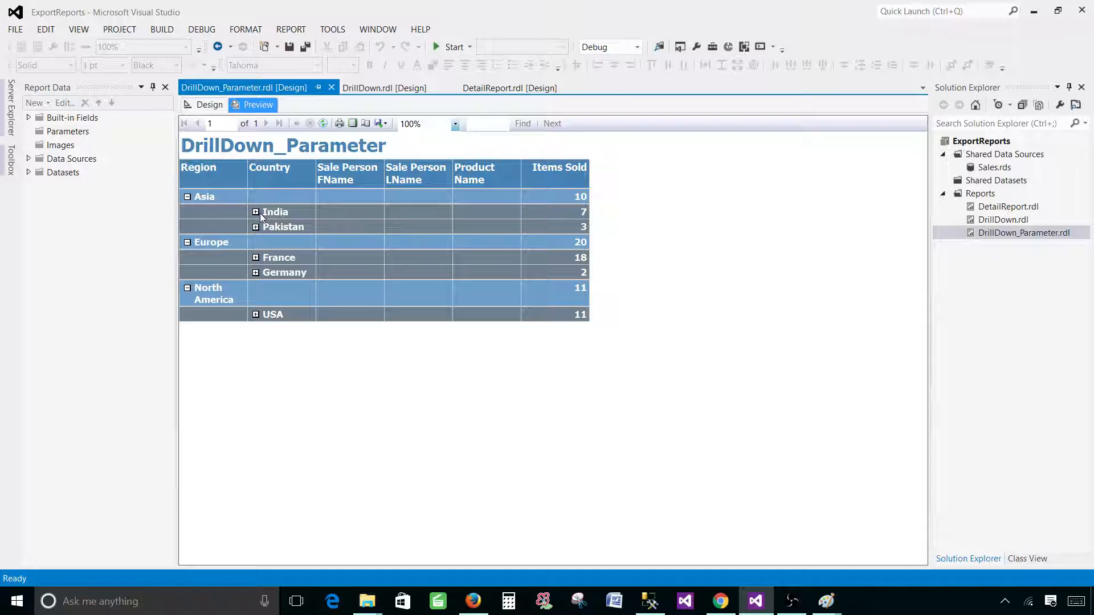
left_click(255, 211)
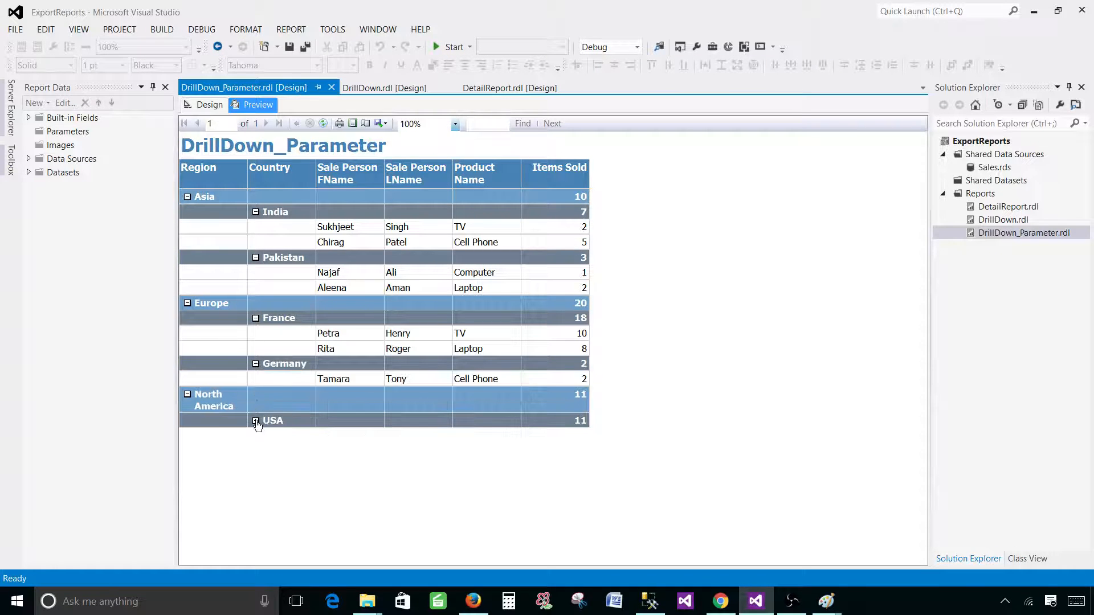
left_click(256, 420)
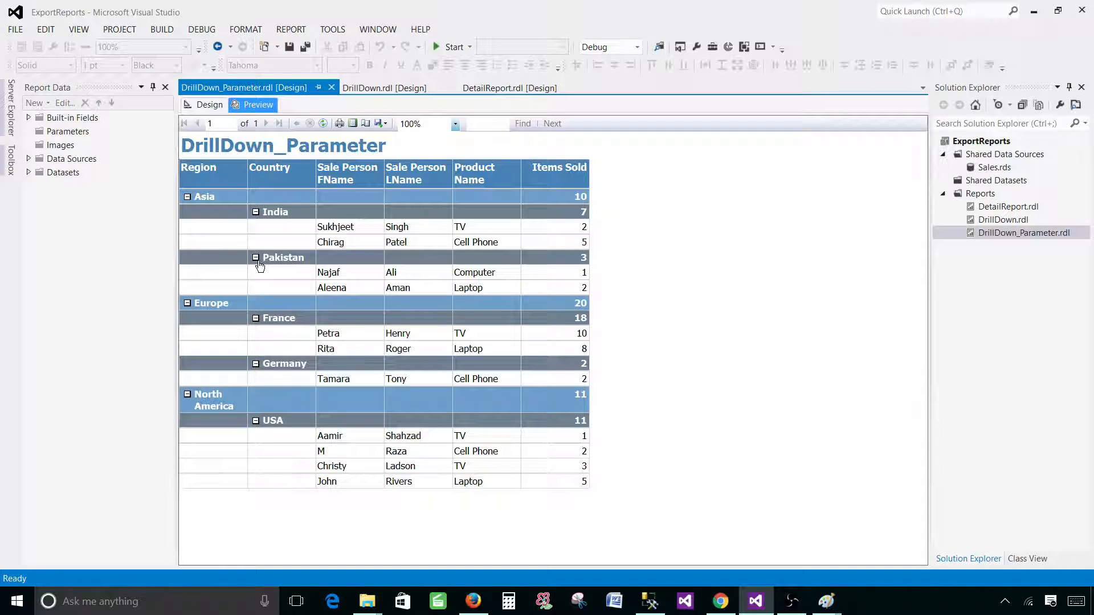
mouse_move(255, 264)
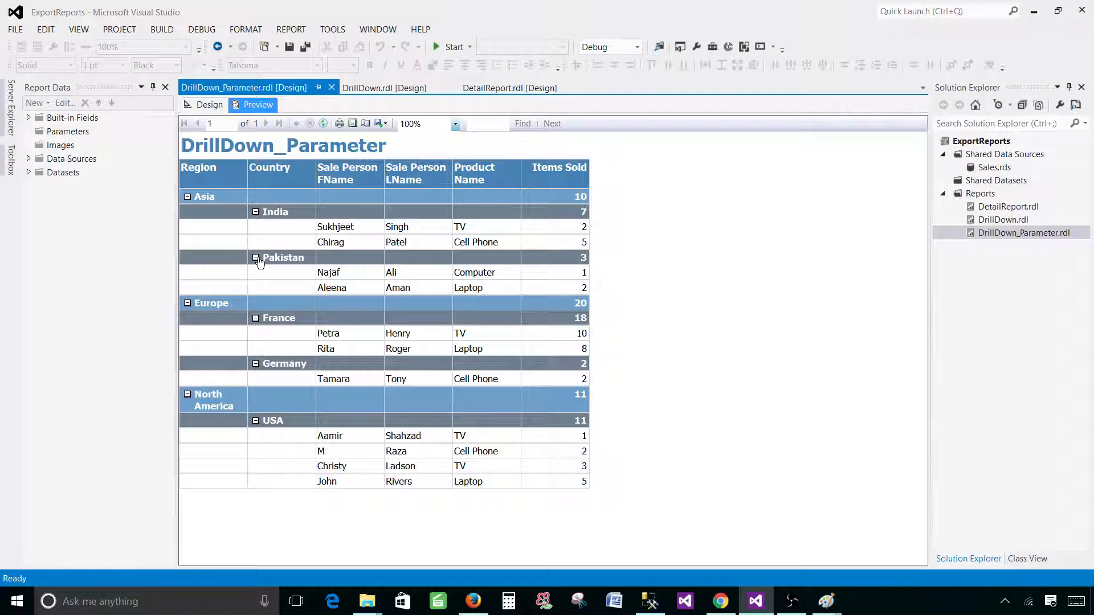
left_click(209, 105)
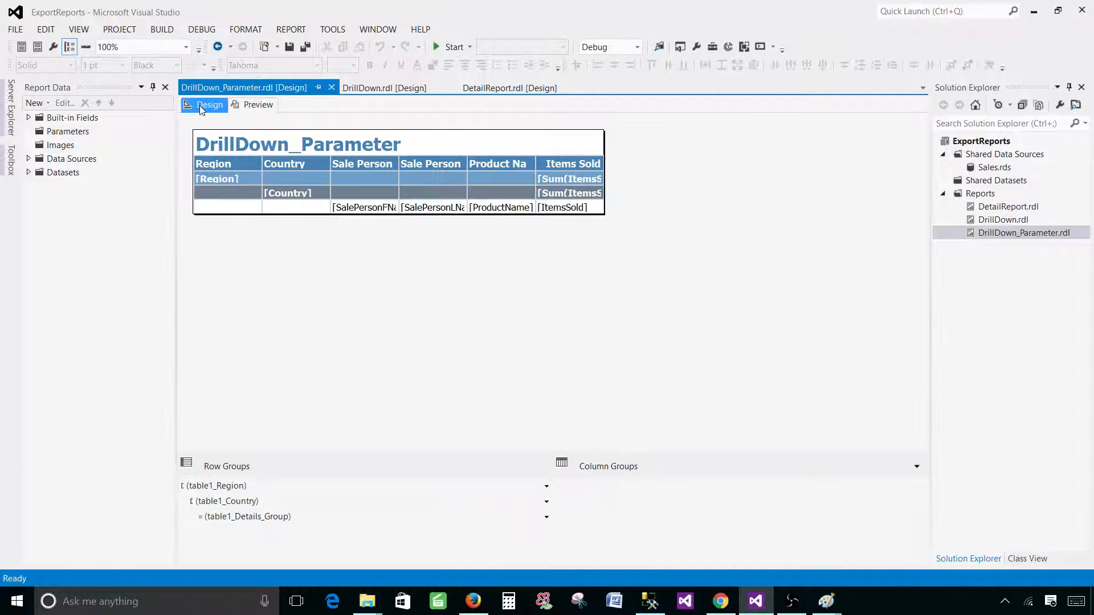
Create Parameter_ExpandCollapse with prompt Expand and Boolean data type
right_click(66, 131)
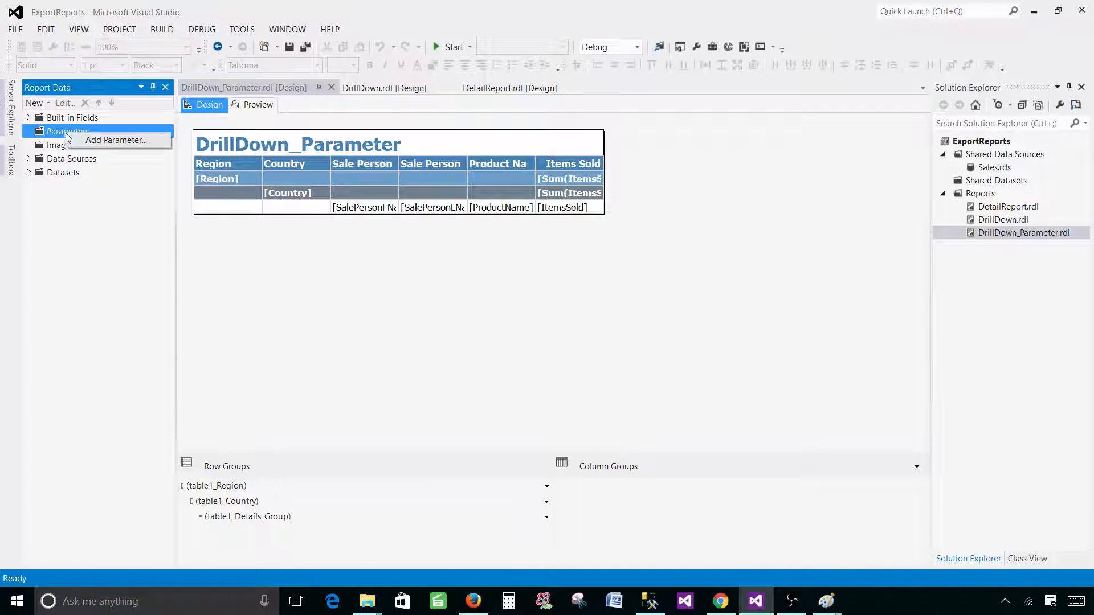
left_click(116, 140)
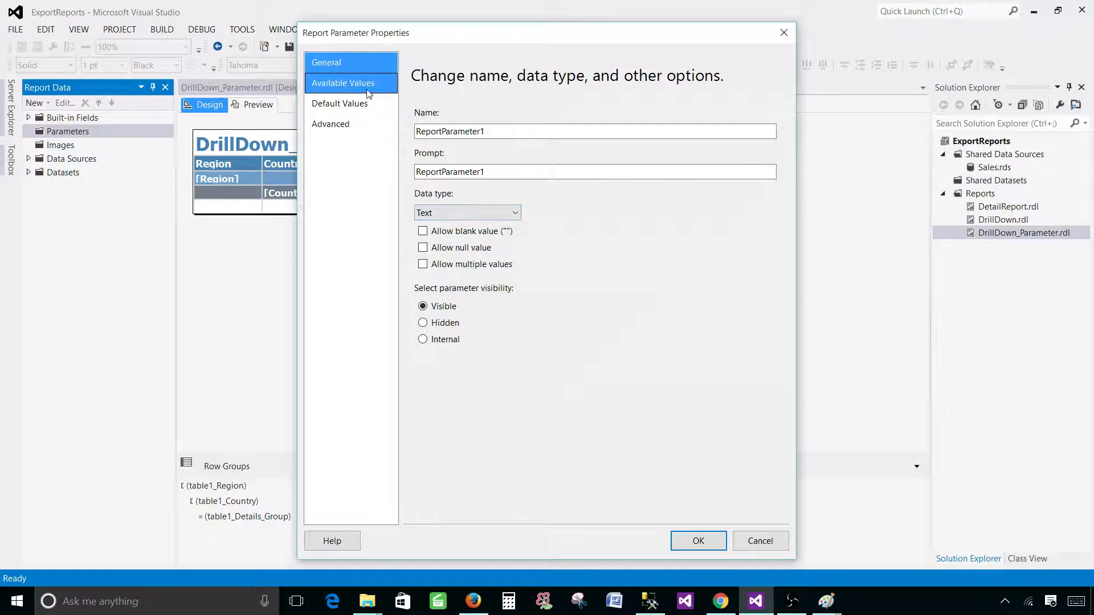
left_click(326, 62)
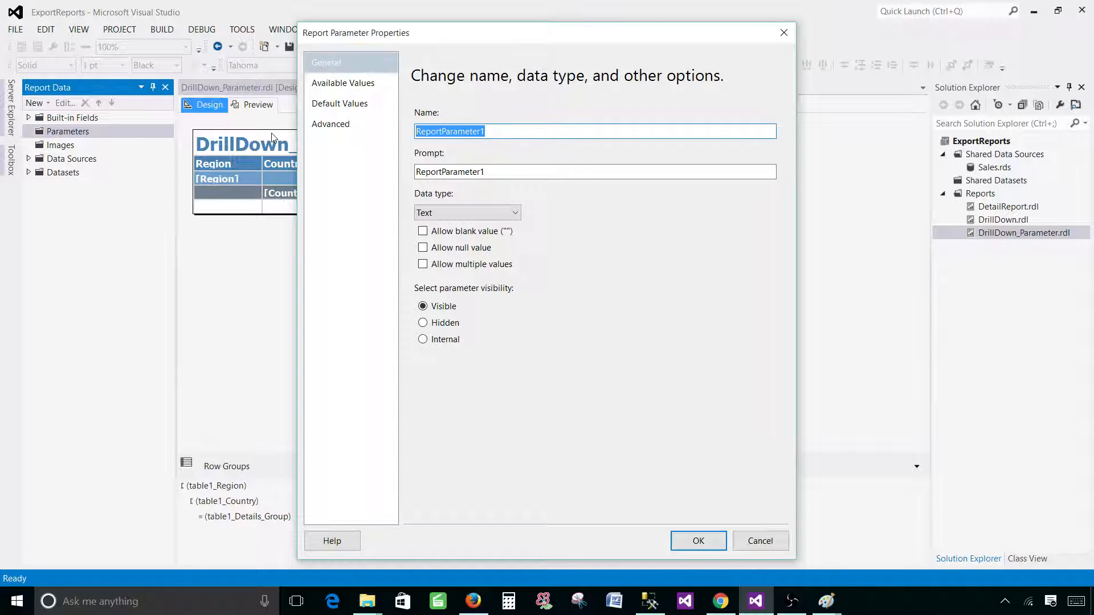
type("Parame")
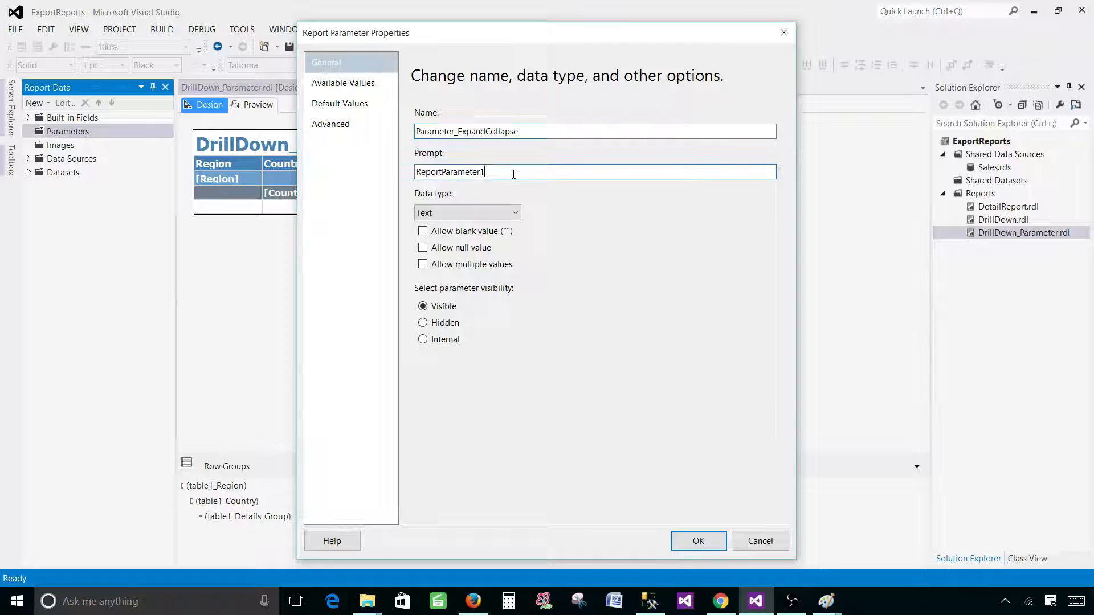
type("Expan")
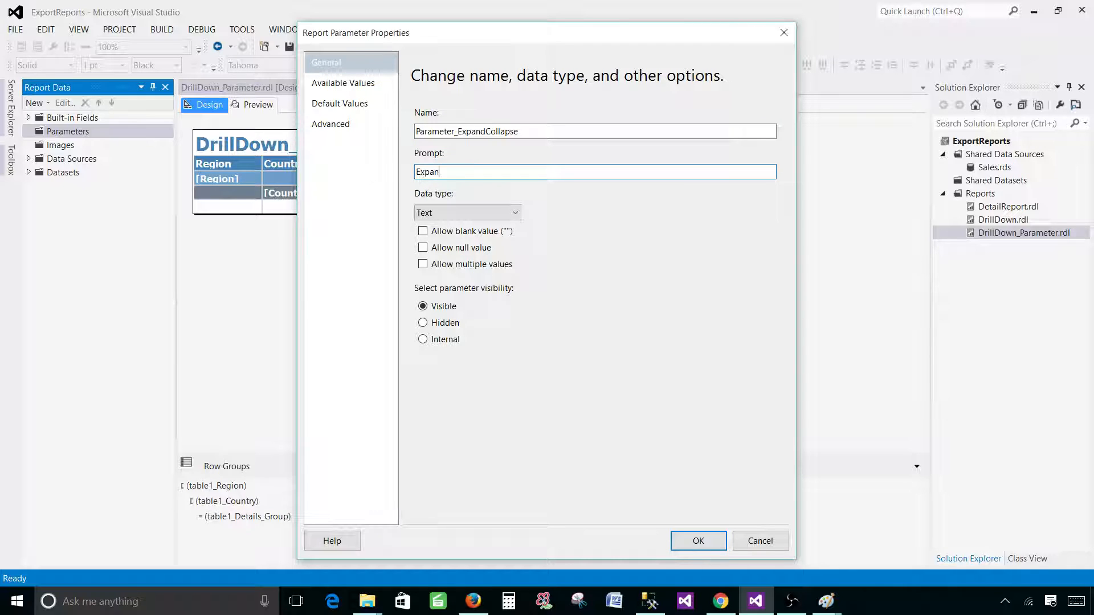
left_click(468, 212)
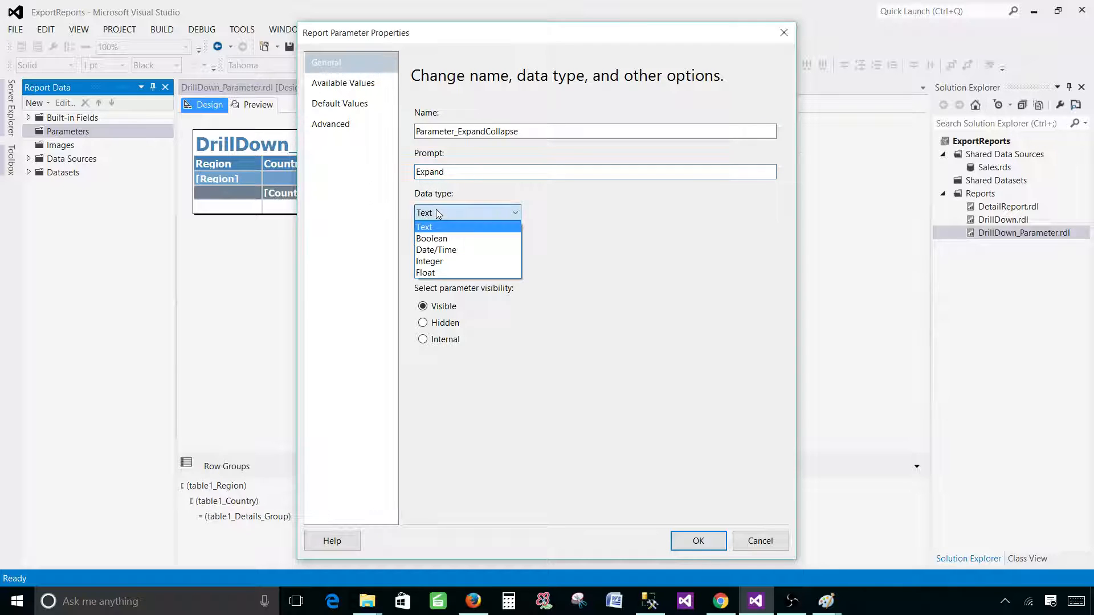
left_click(431, 239)
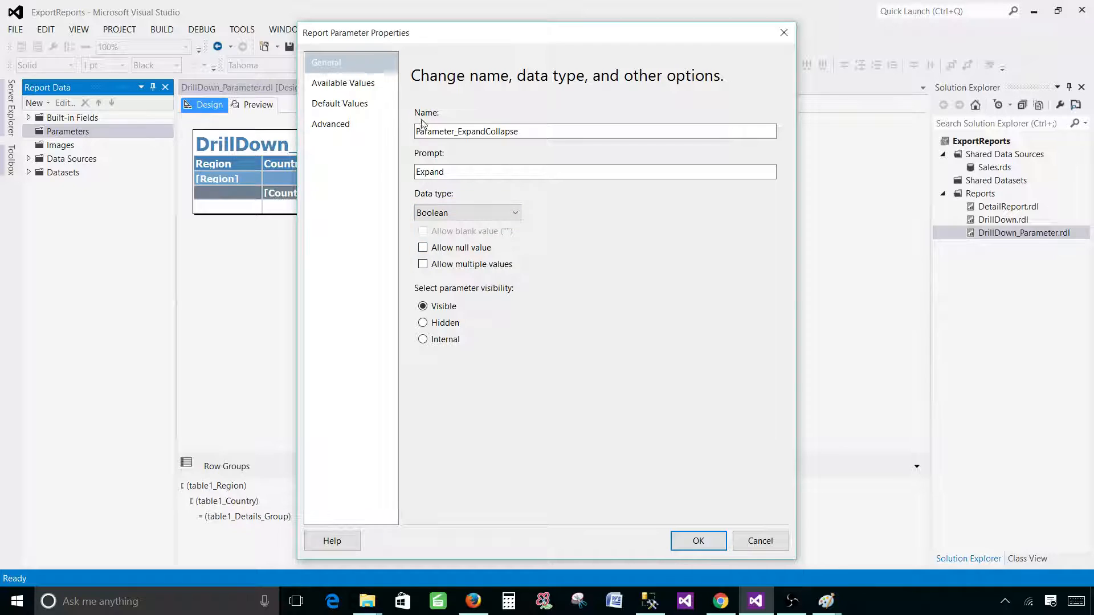
left_click(343, 82)
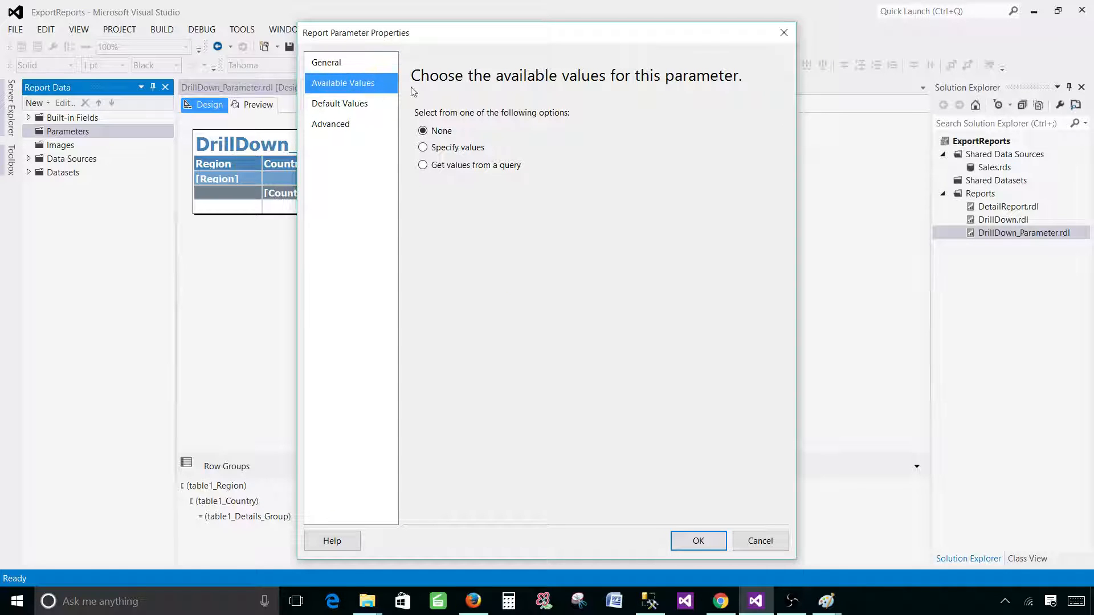
Specify TRUE as the parameter's default value and save the parameter
left_click(339, 103)
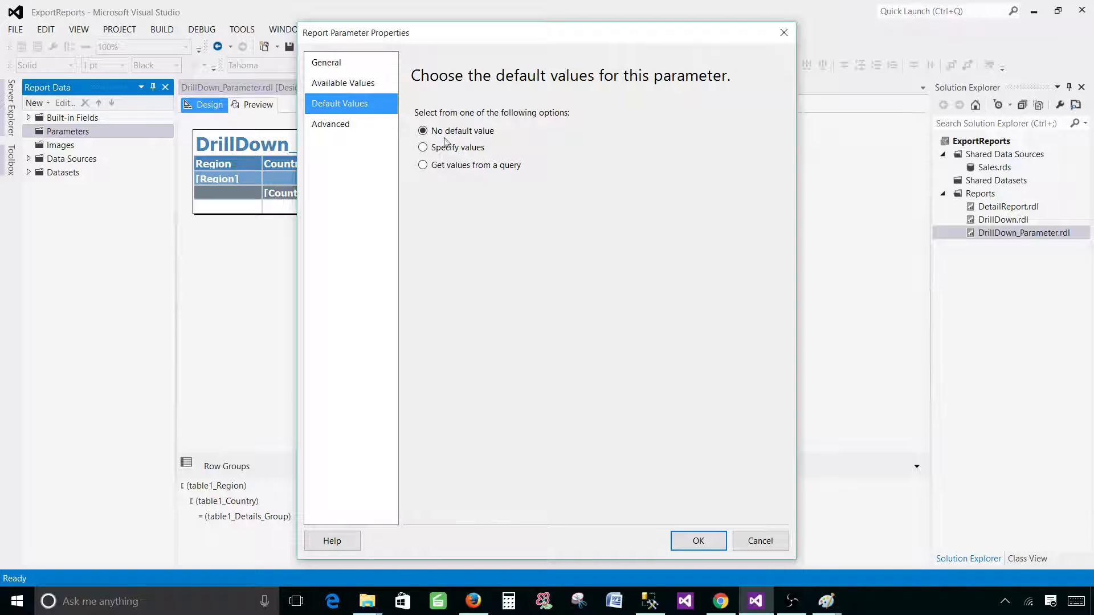
left_click(423, 147)
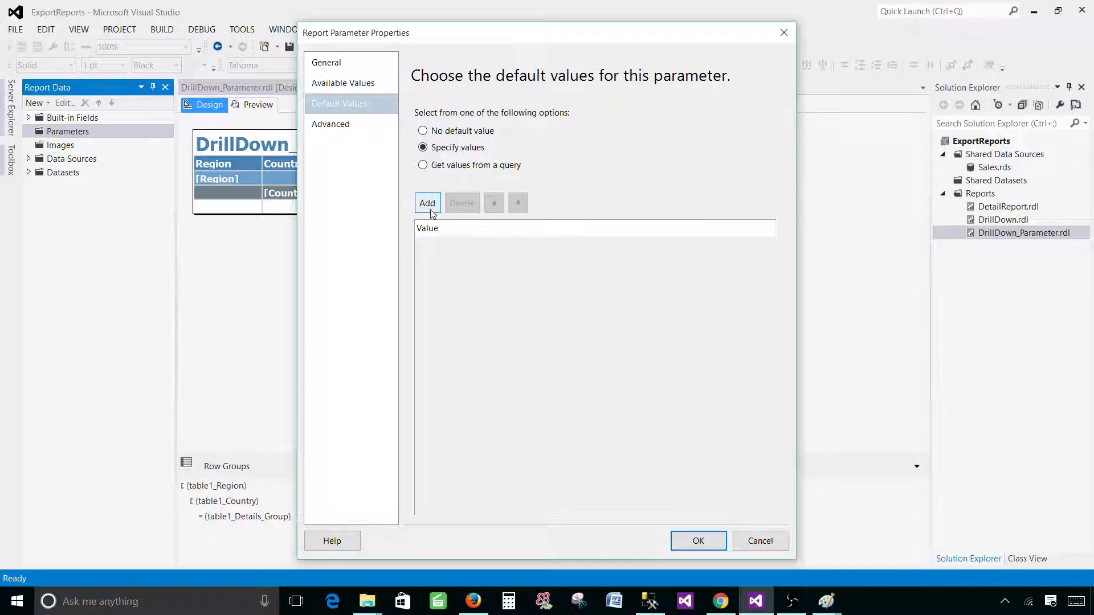
left_click(426, 203)
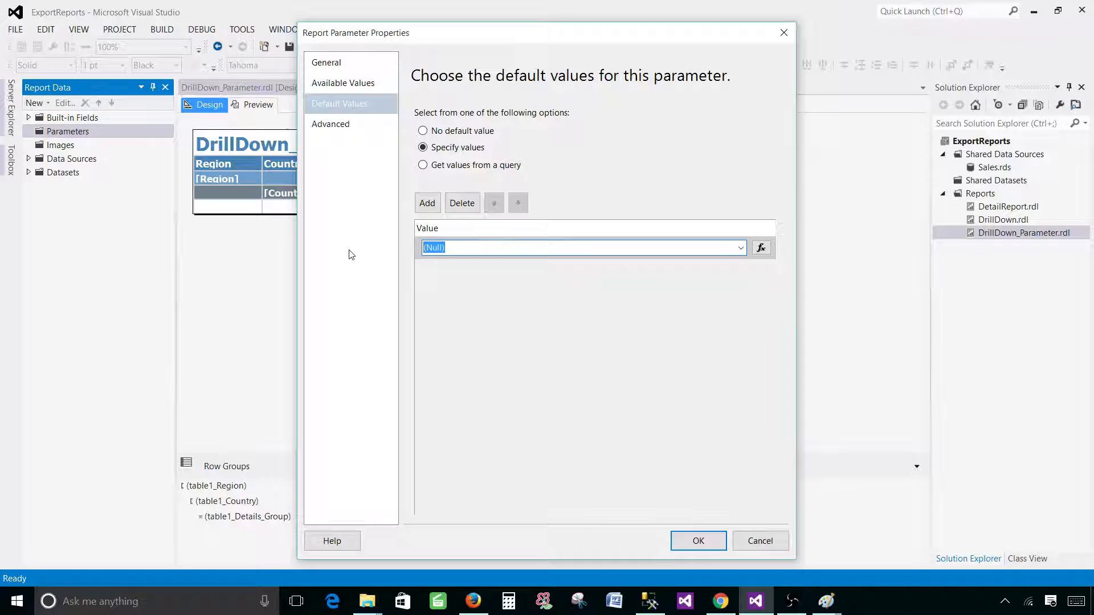
type("TRUE")
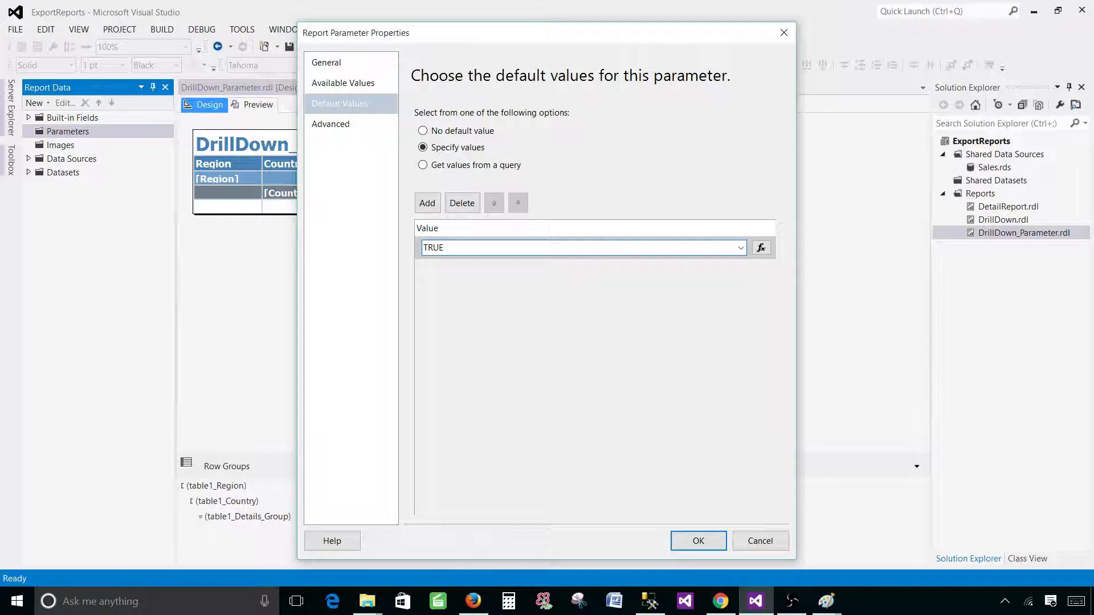
left_click(698, 541)
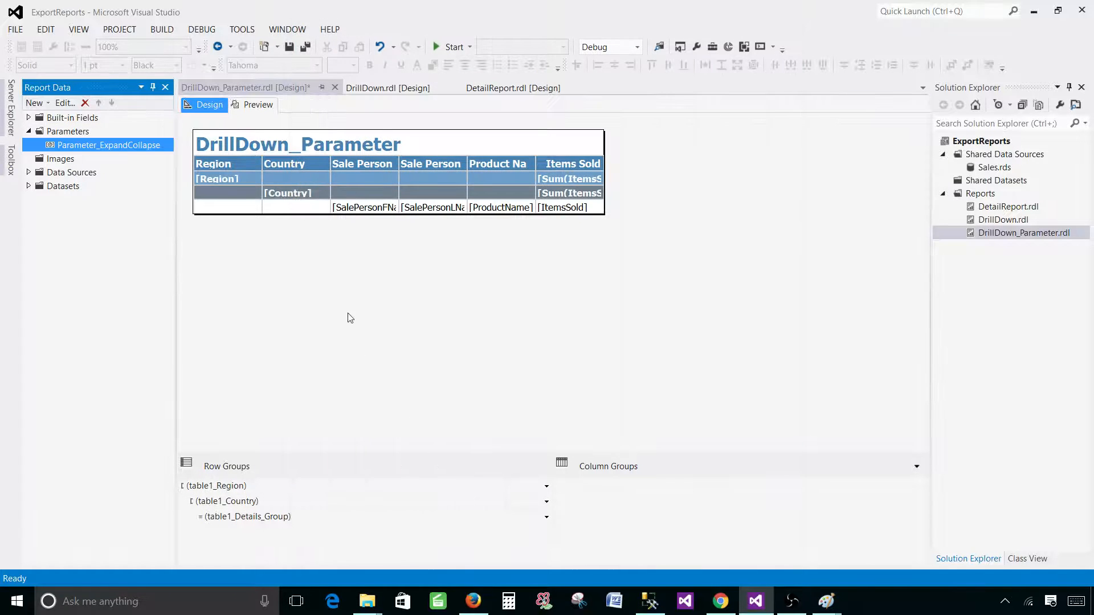
left_click(257, 104)
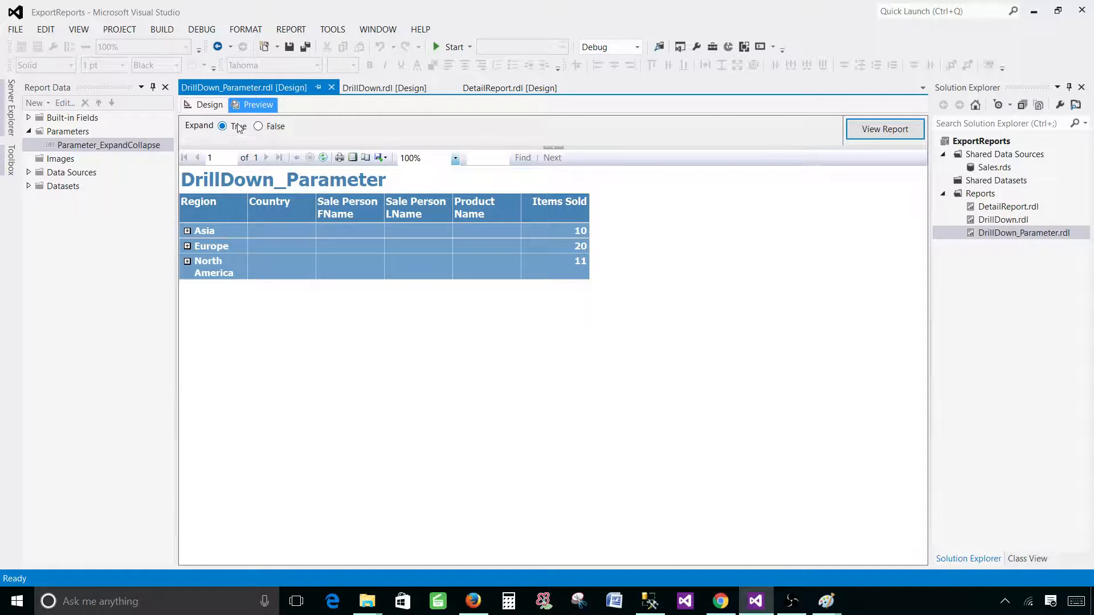
left_click(258, 126)
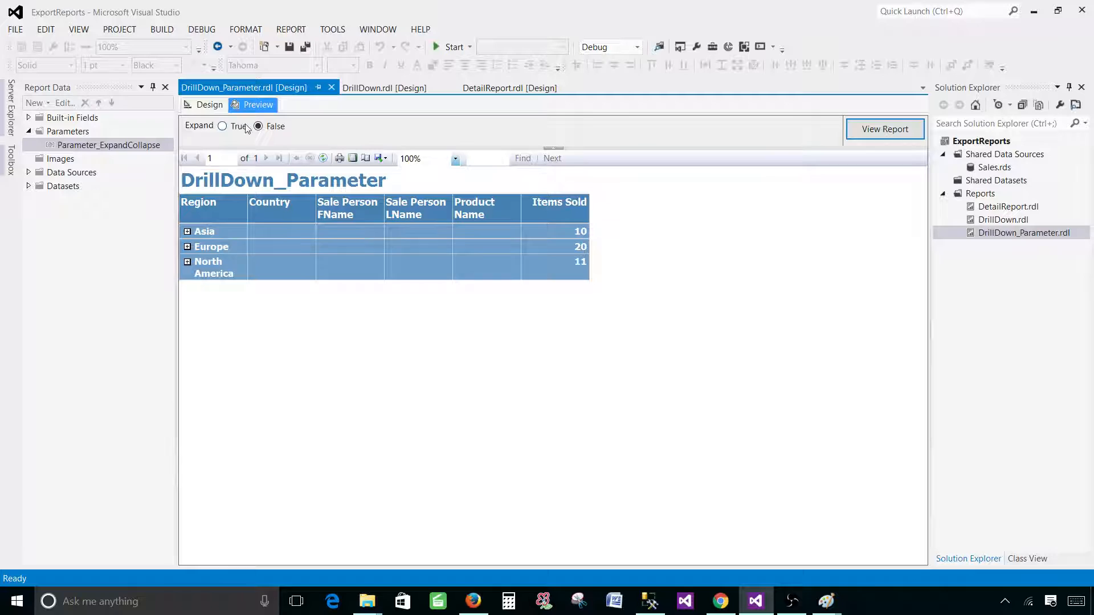
left_click(222, 127)
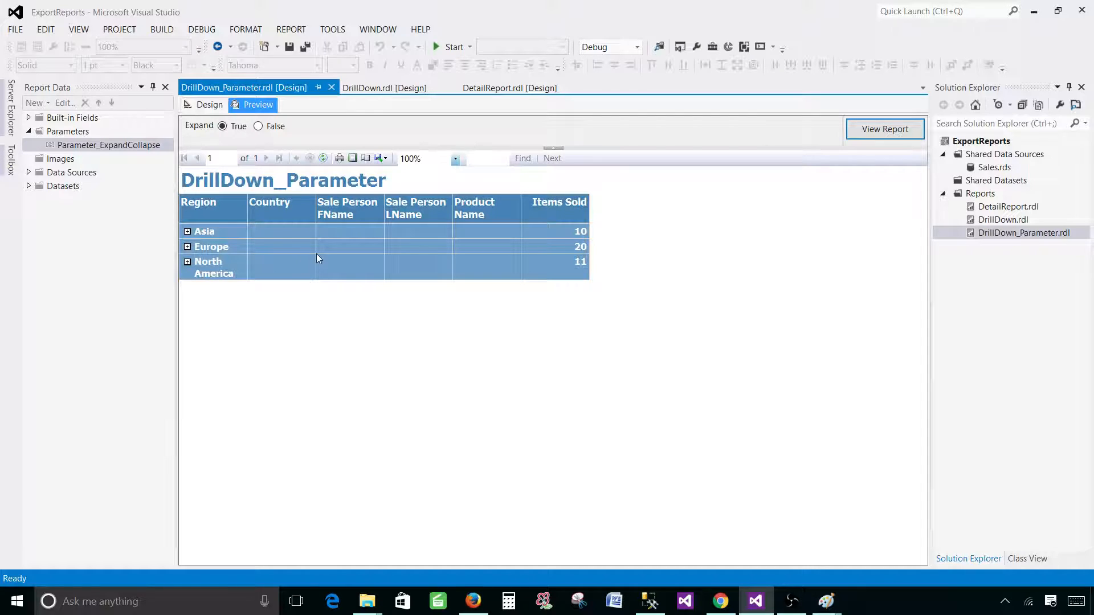
left_click(208, 105)
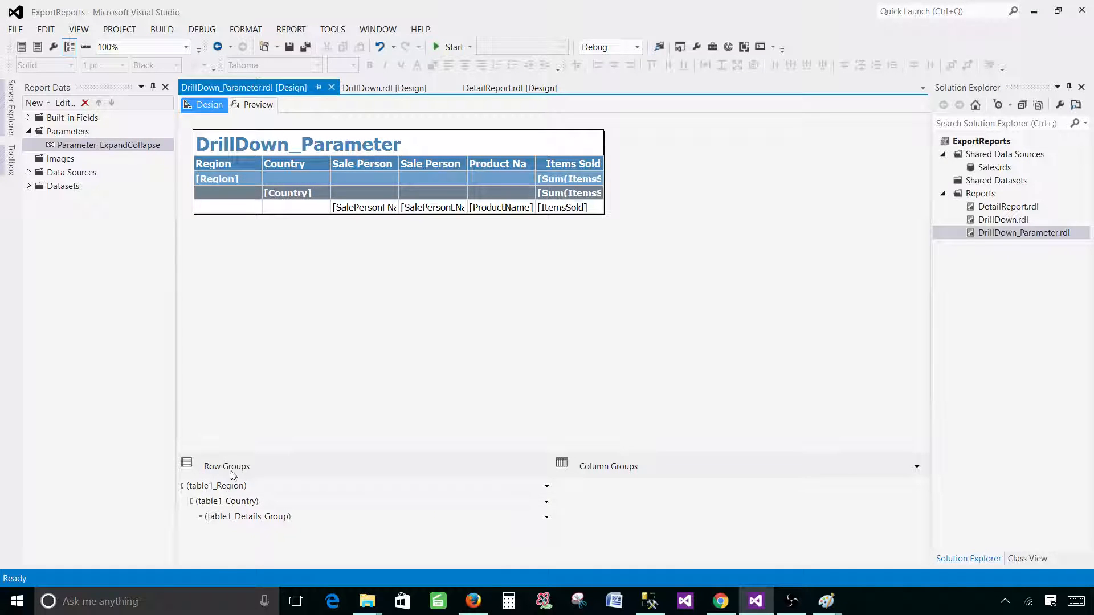
Set table1_Details_Group visibility to show or hide by expression, opening the fx editor
left_click(246, 516)
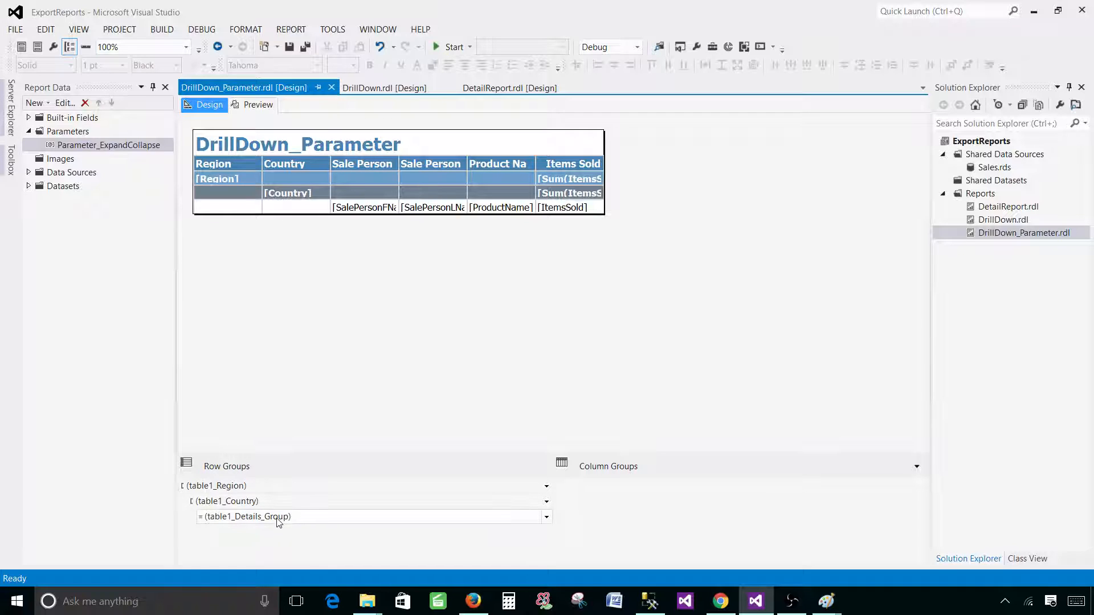
left_click(247, 516)
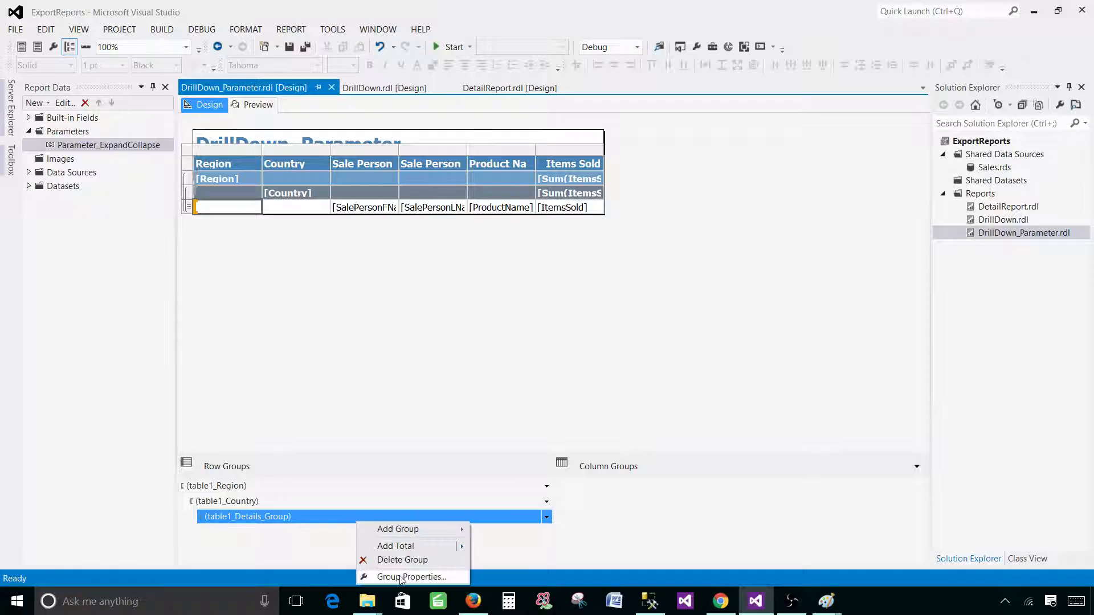
left_click(411, 577)
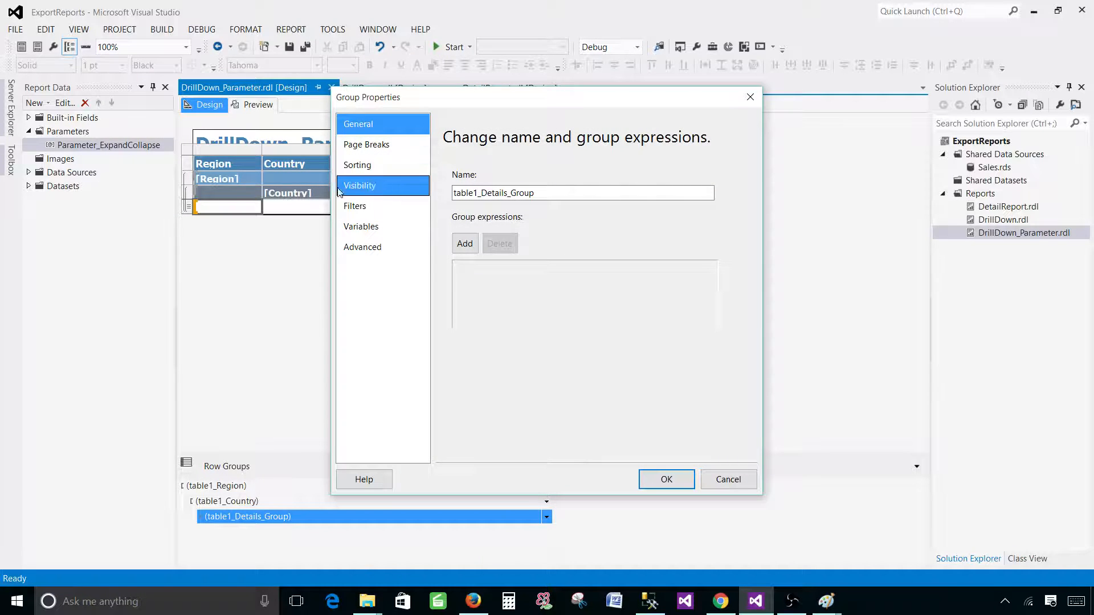
left_click(360, 186)
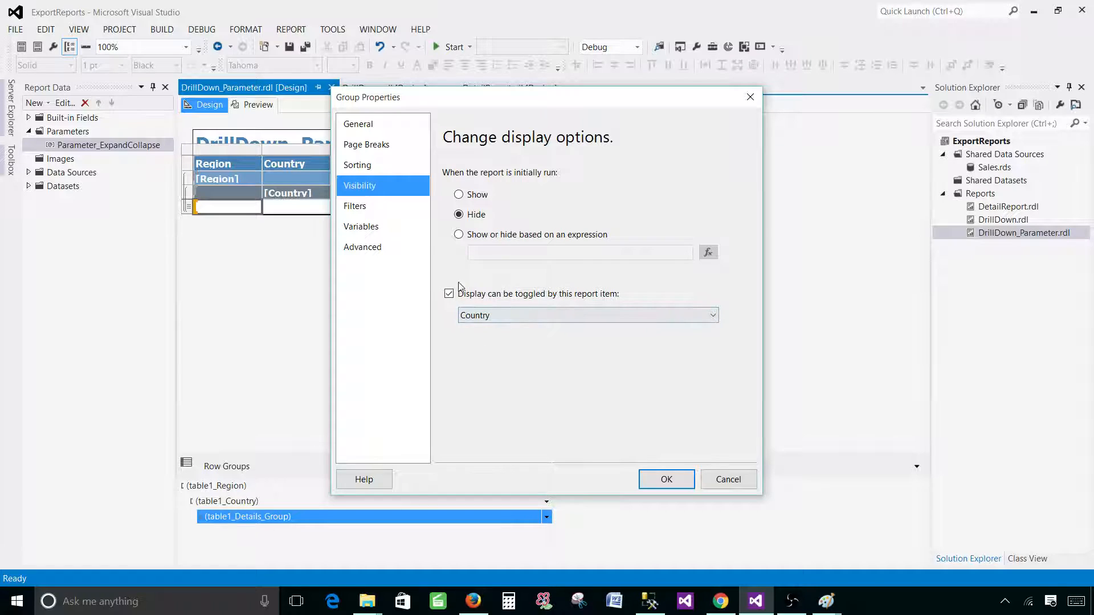
mouse_move(481, 289)
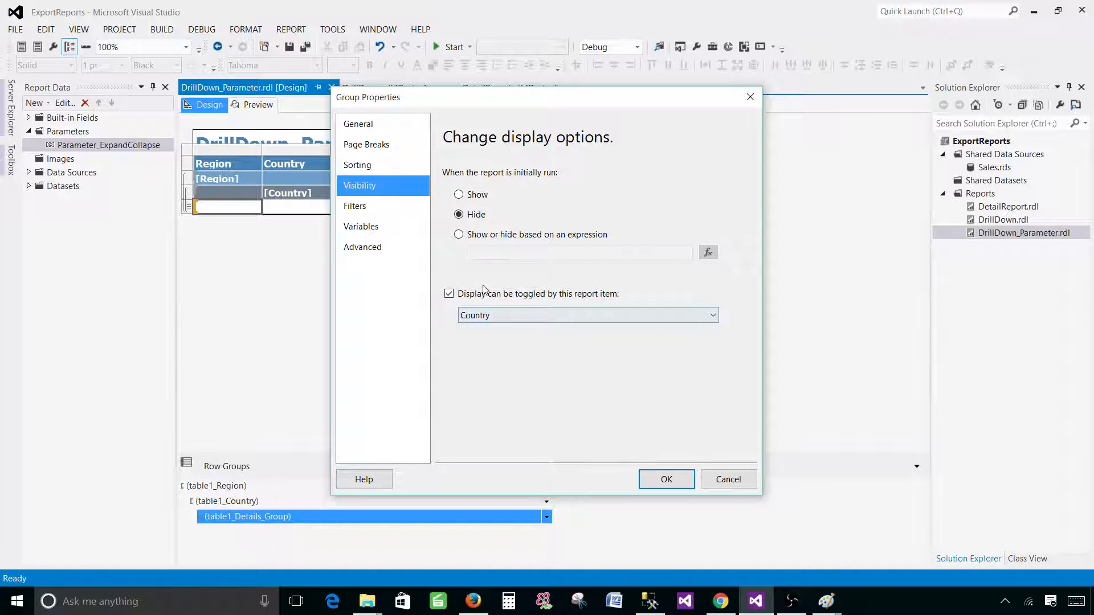
mouse_move(500, 327)
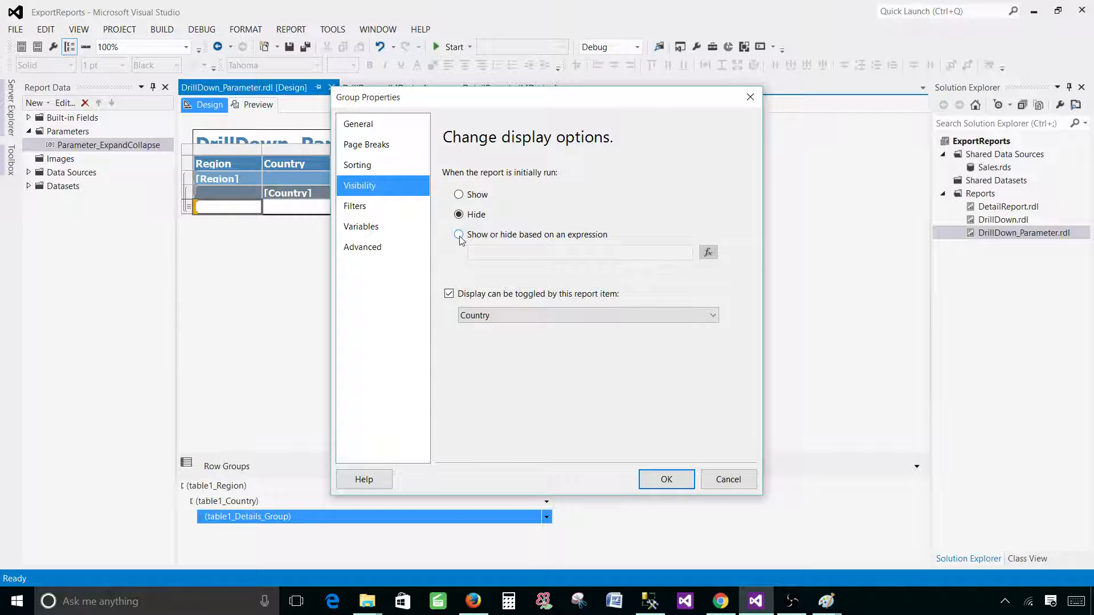
left_click(458, 234)
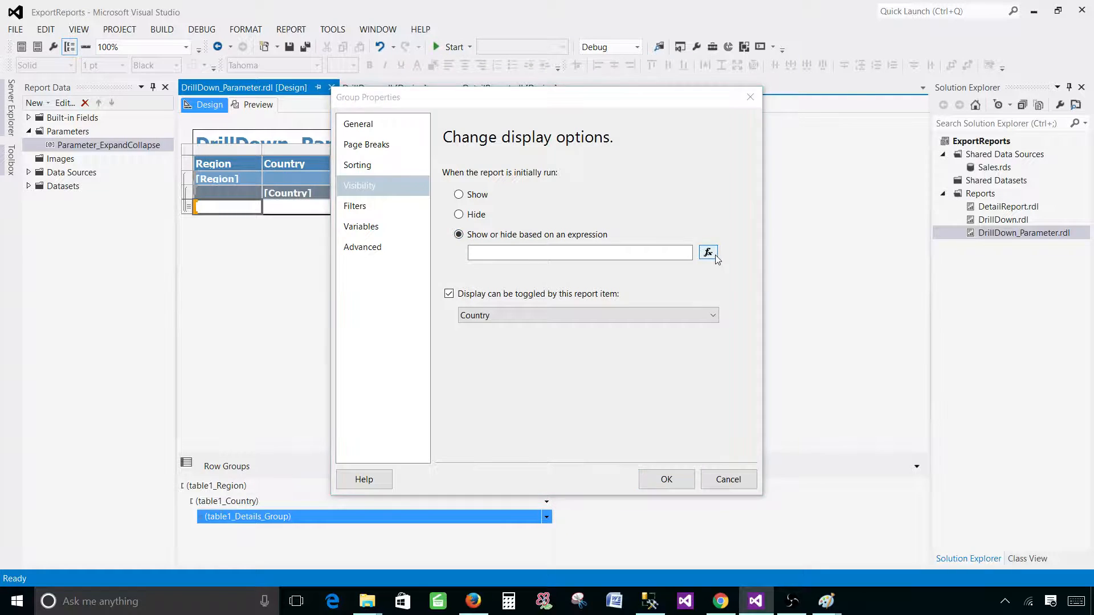
left_click(708, 253)
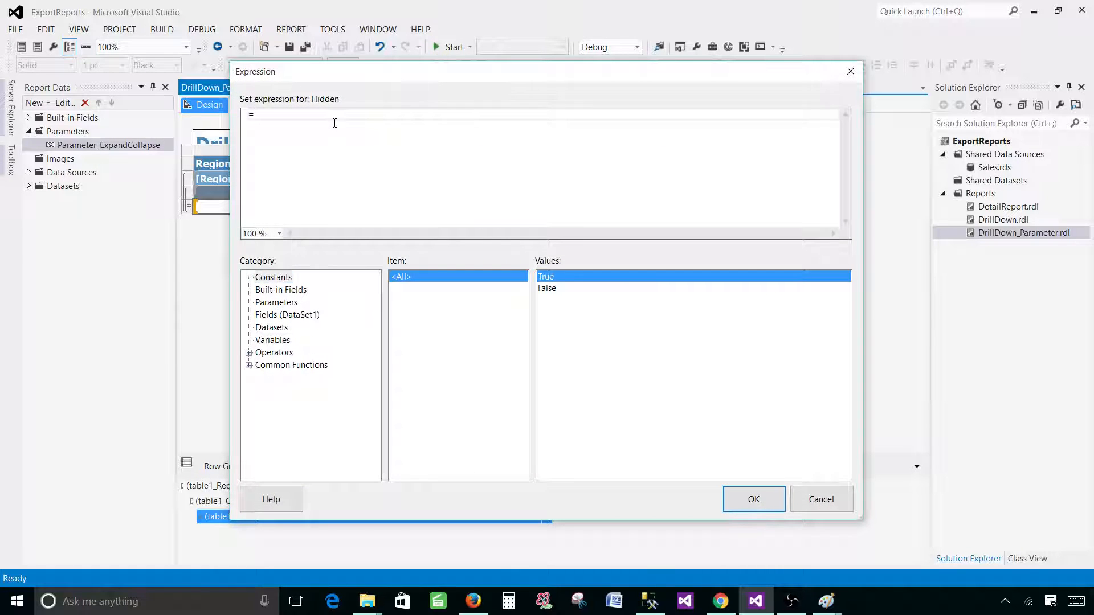
Enter =iif(Parameters!Parameter_ExpandCollapse.Value,false,true) as the Hidden expression
type("iif")
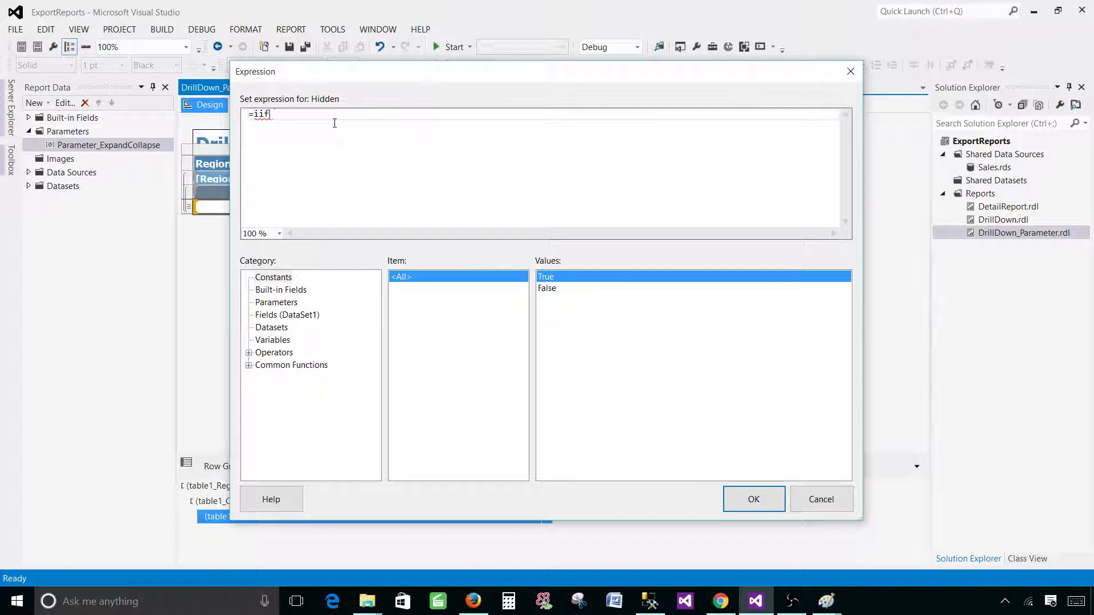
type("(")
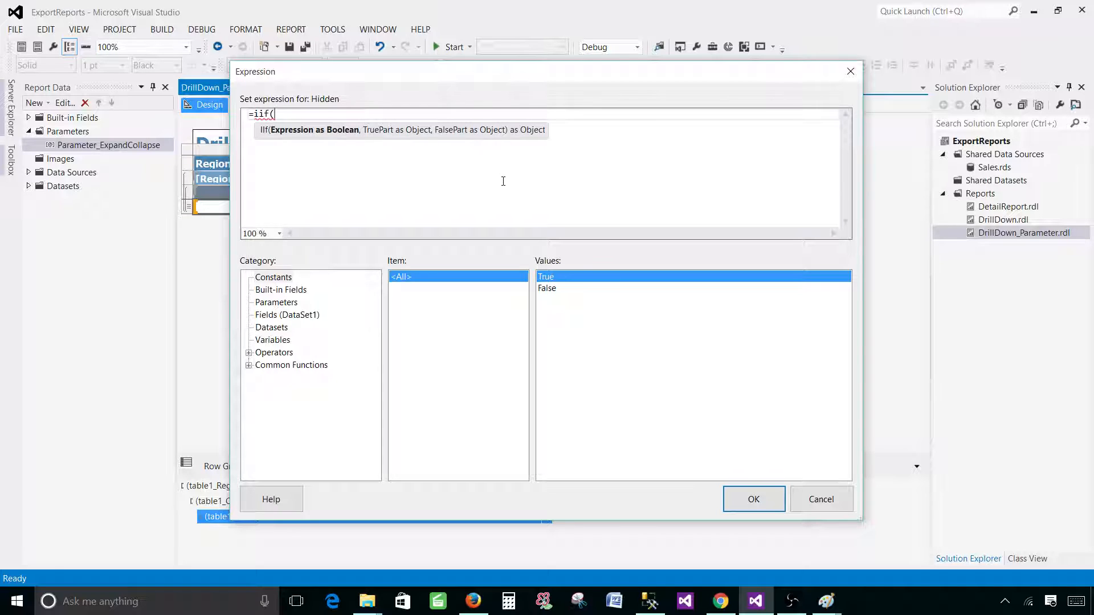
left_click(275, 302)
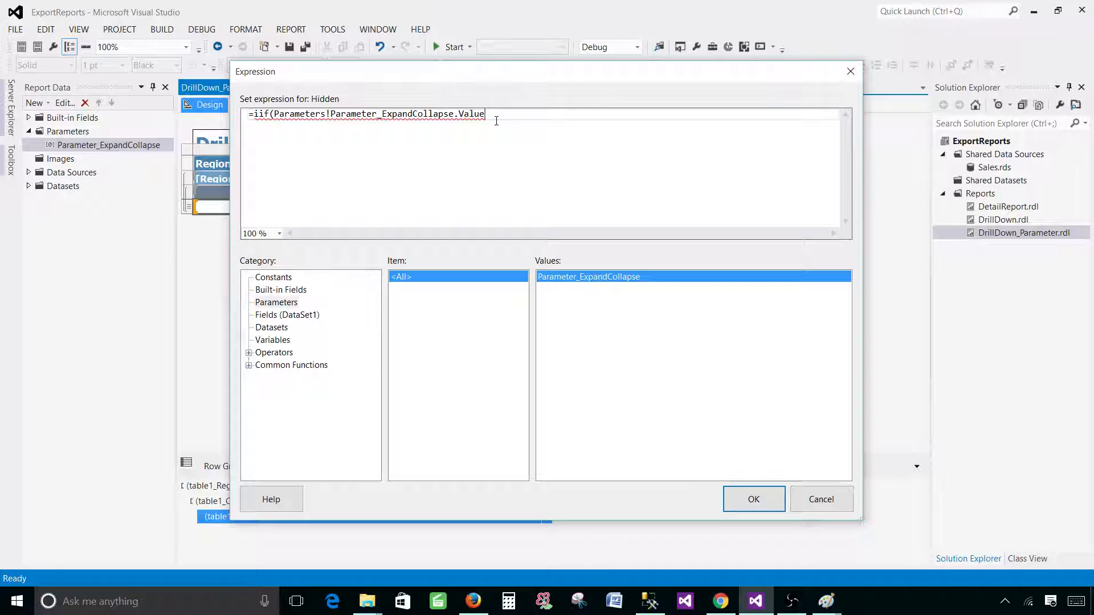
type(",false,t")
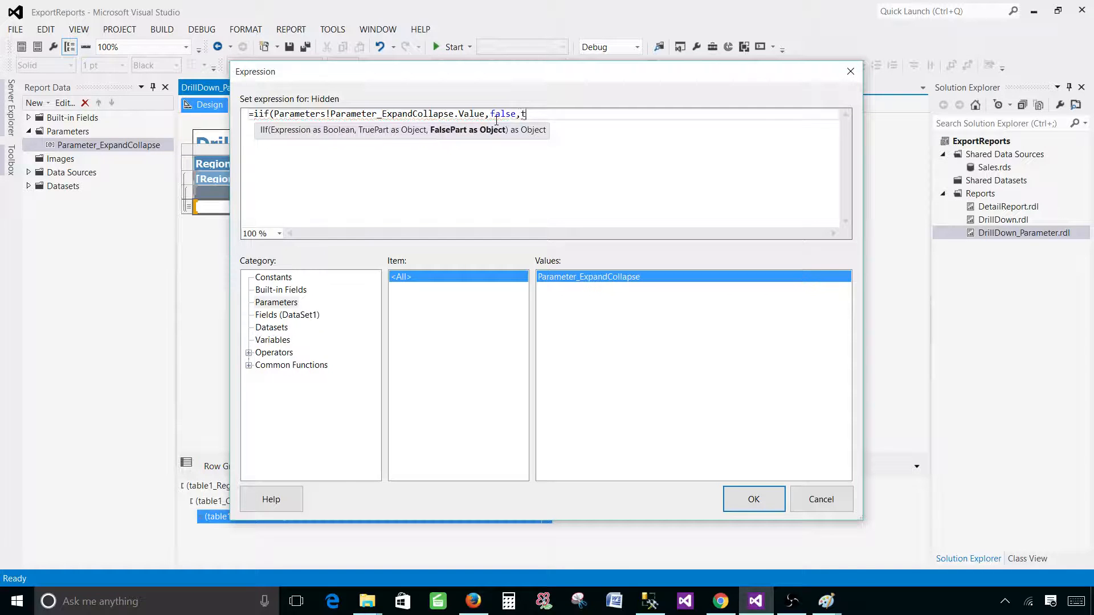
type("rue)")
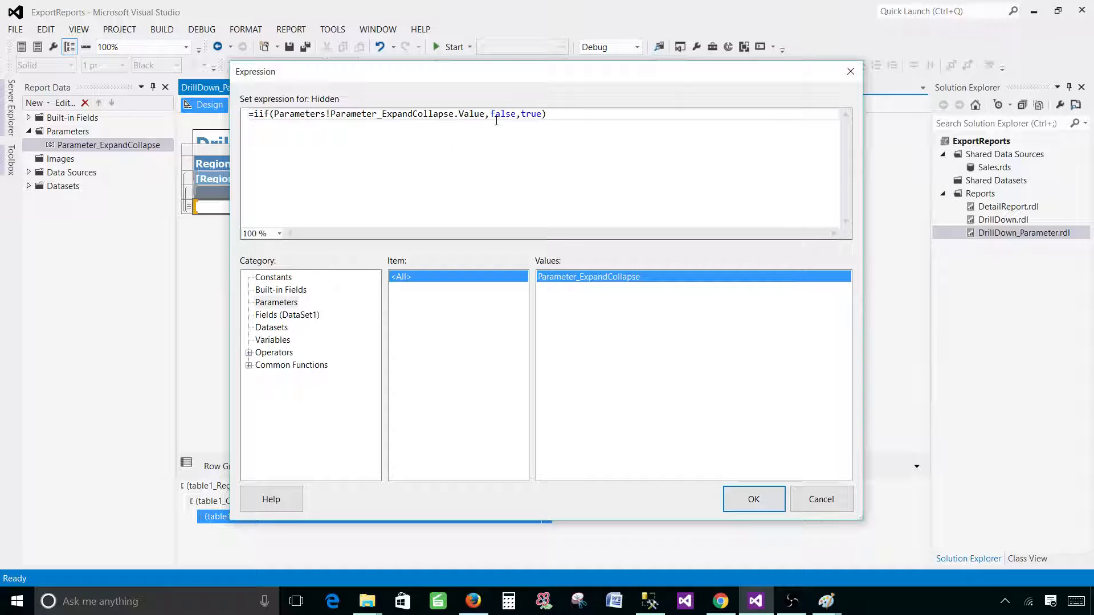
Select and copy the expression text, then apply it and close Group Properties
double_click(531, 114)
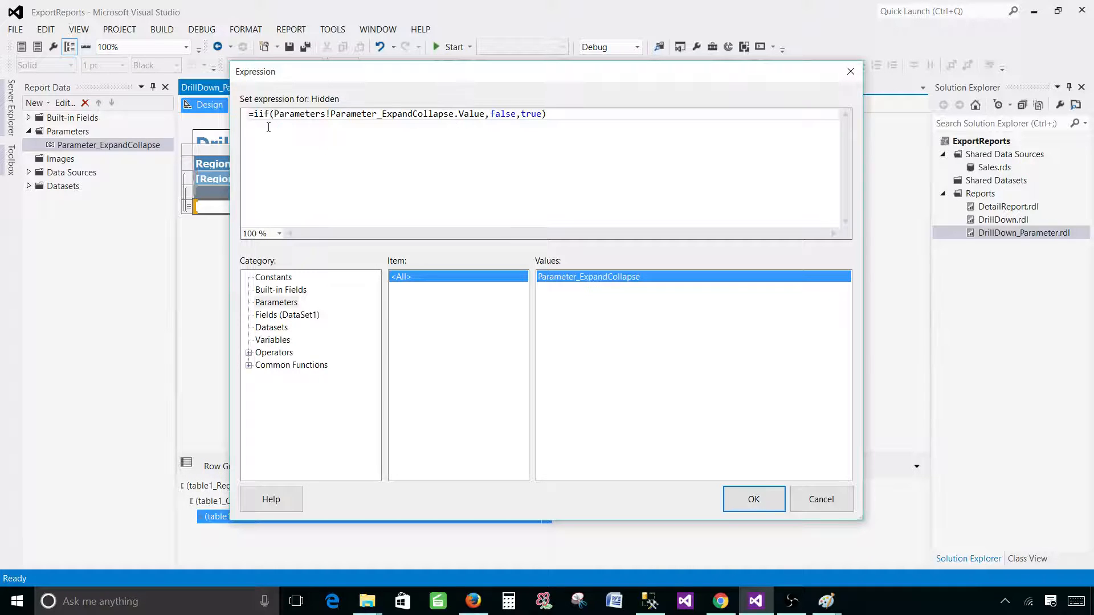
double_click(283, 114)
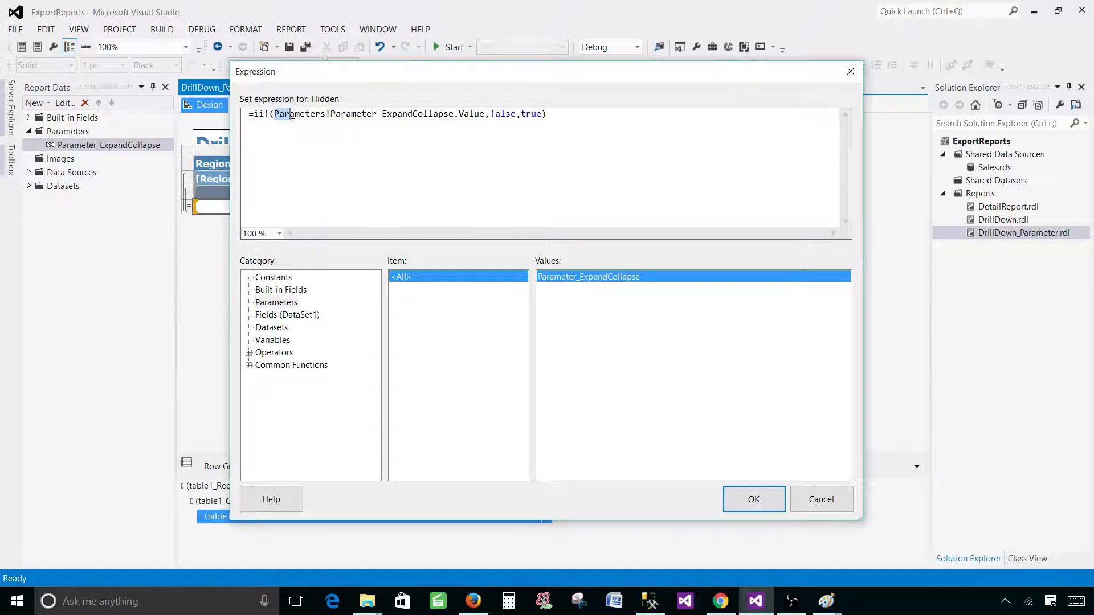
left_click_drag(274, 114, 482, 114)
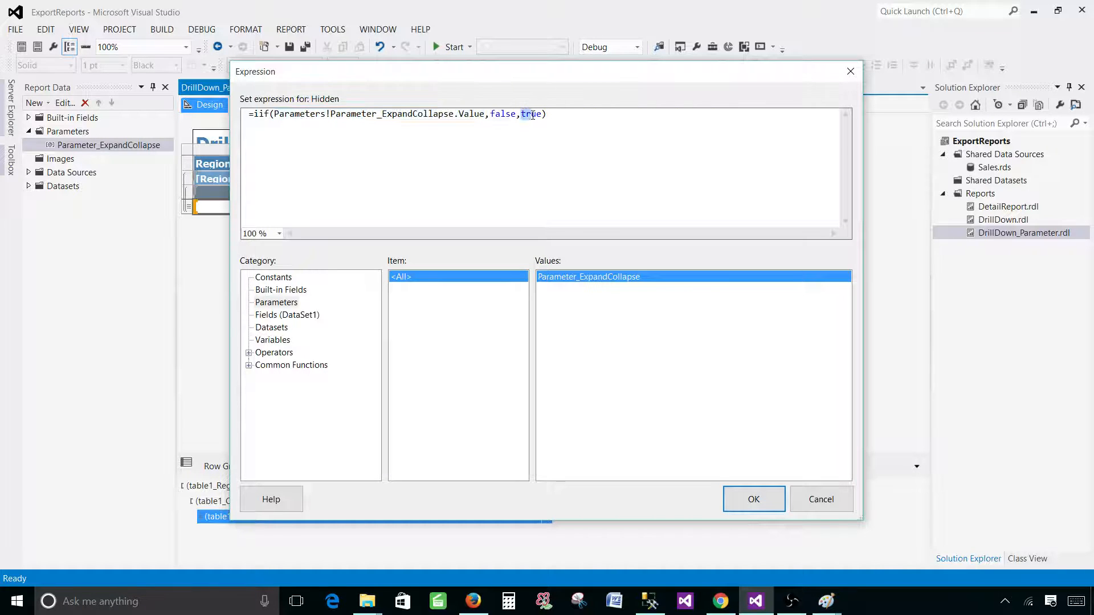
left_click(509, 165)
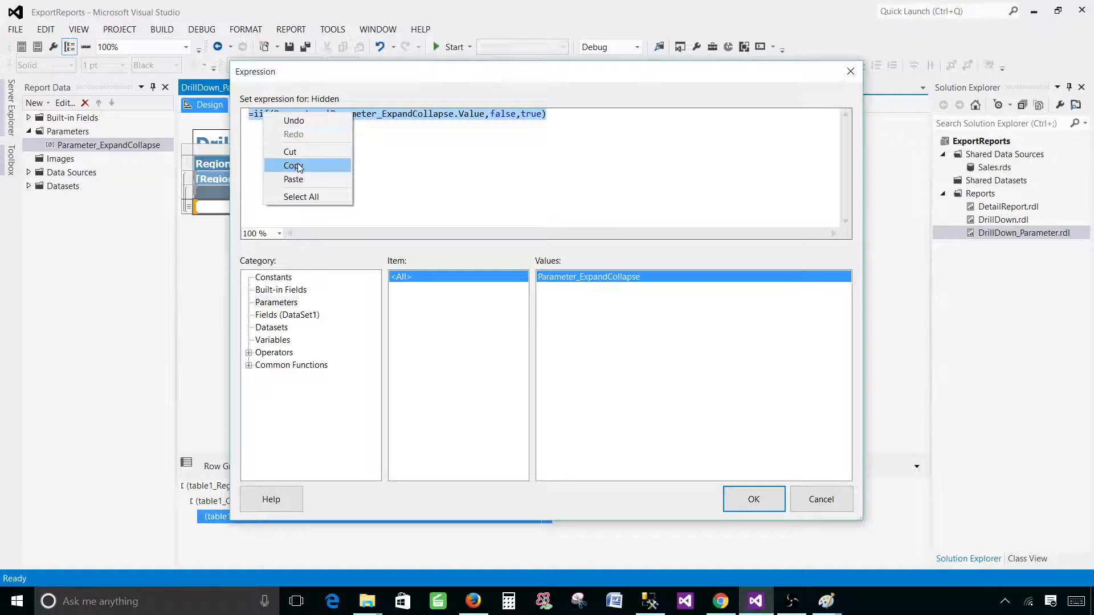
left_click(753, 500)
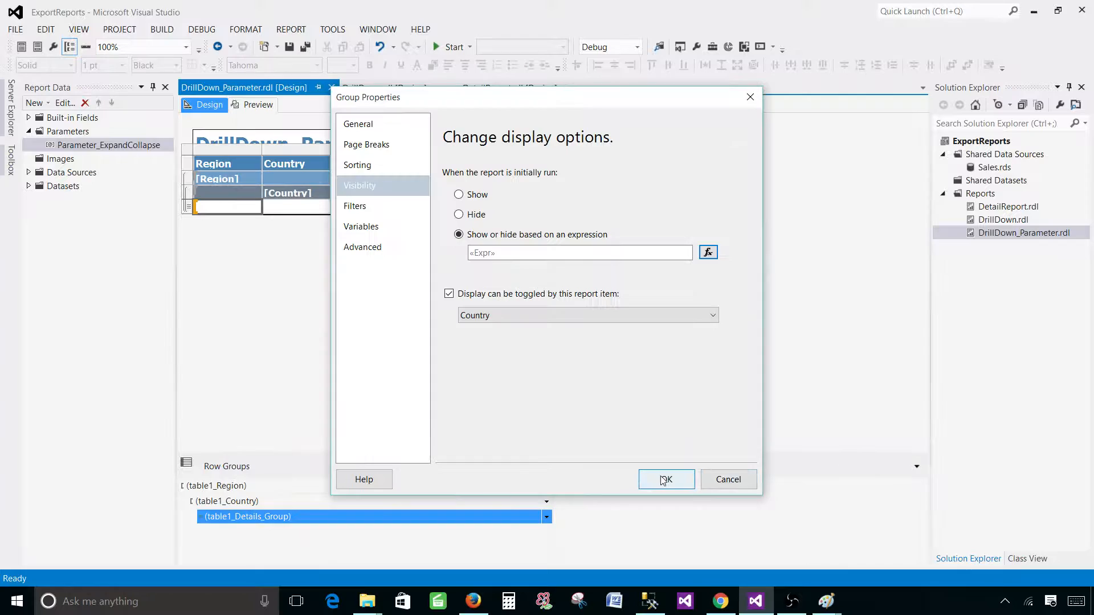
left_click(665, 479)
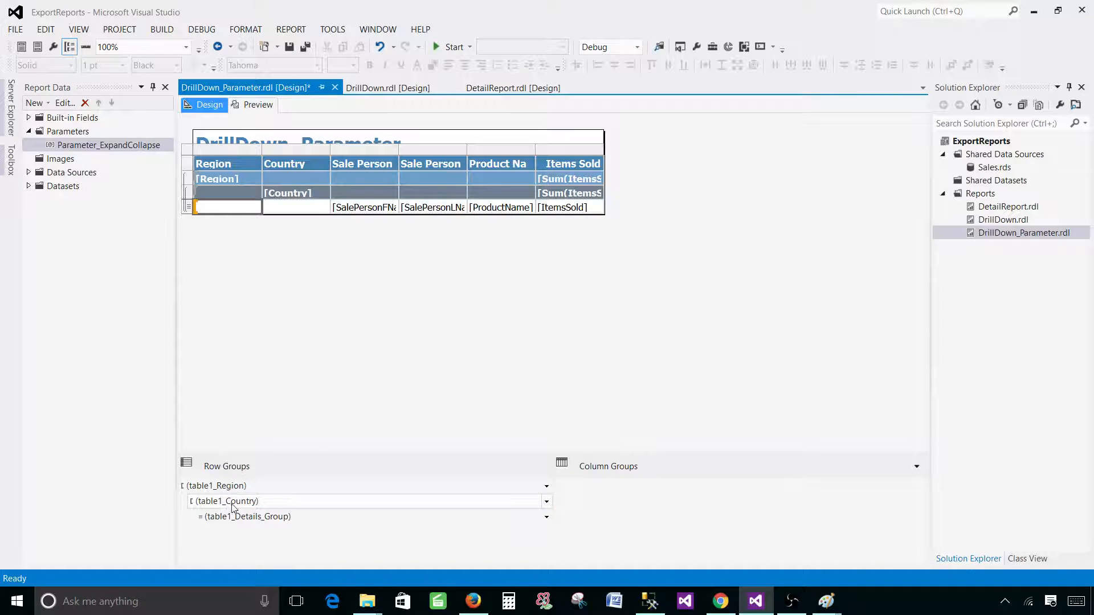
Make the Country group's visibility expression =iif(Parameters!Parameter_ExpandCollapse.Value,false,true)
right_click(233, 501)
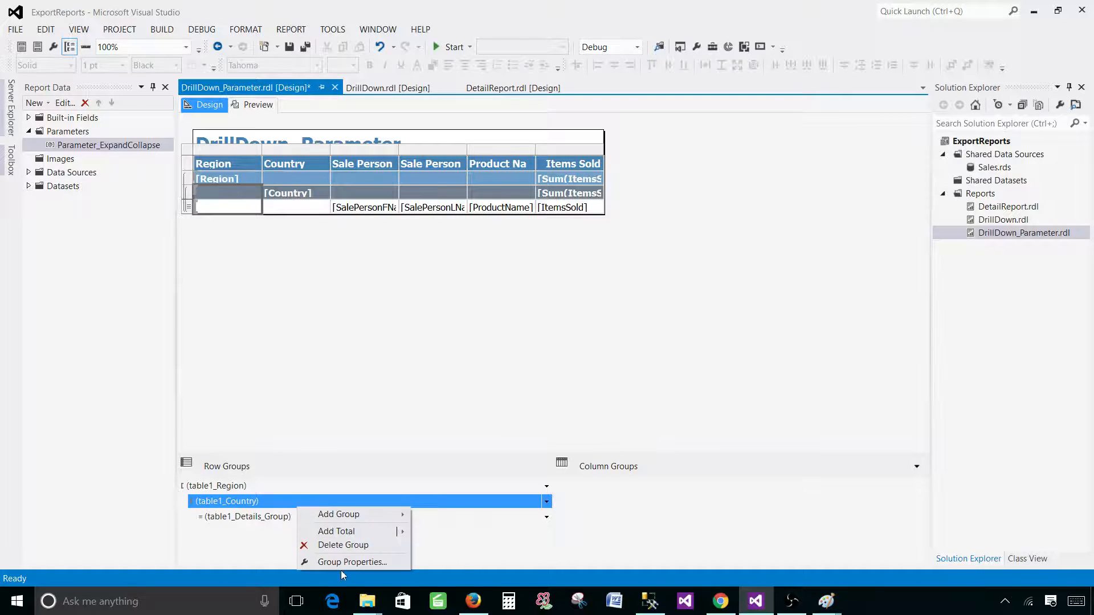
left_click(353, 562)
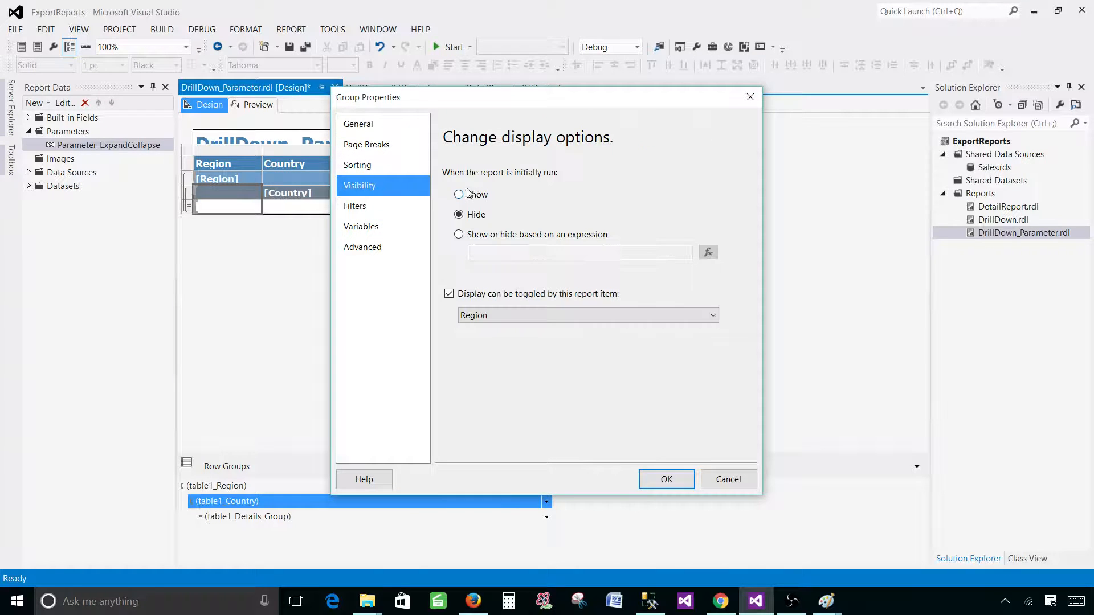
left_click(459, 234)
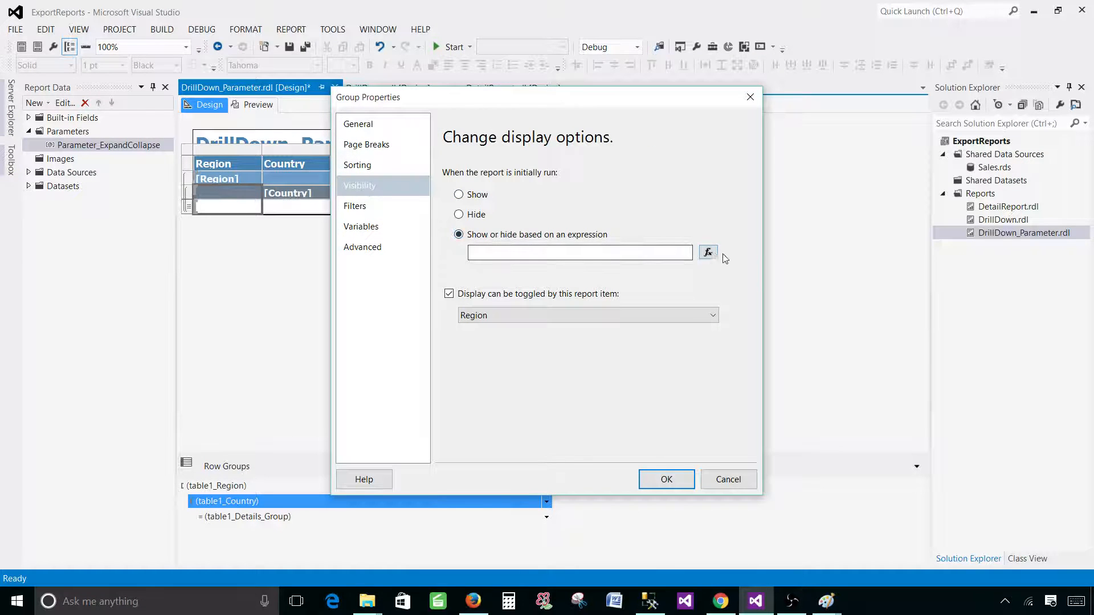
left_click(706, 252)
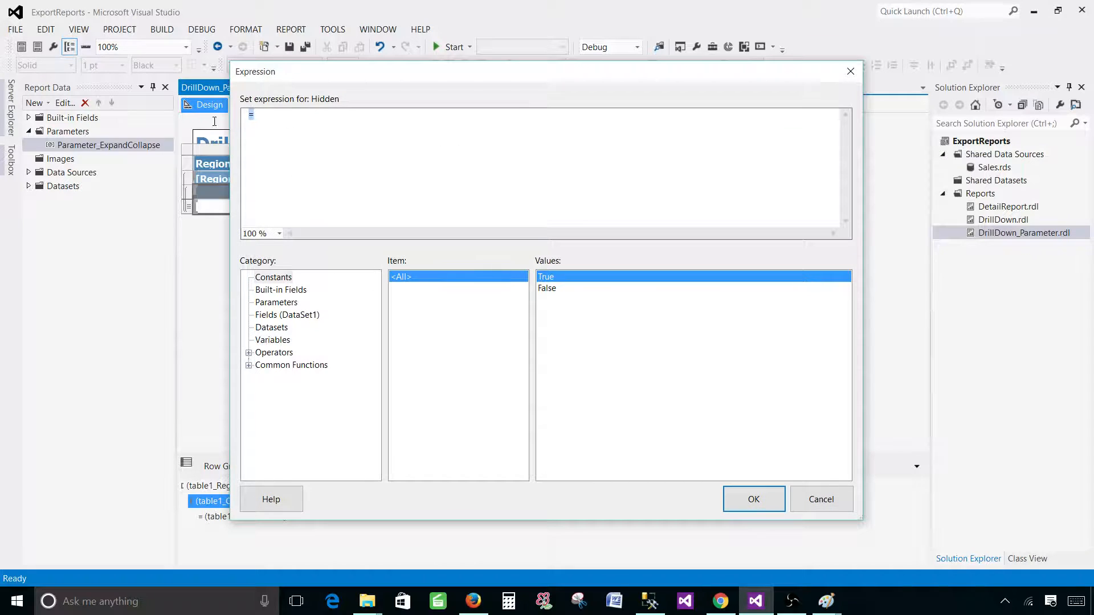
type("=iif(Parameters!Parameter_ExpandCollapse.Value,false,true)")
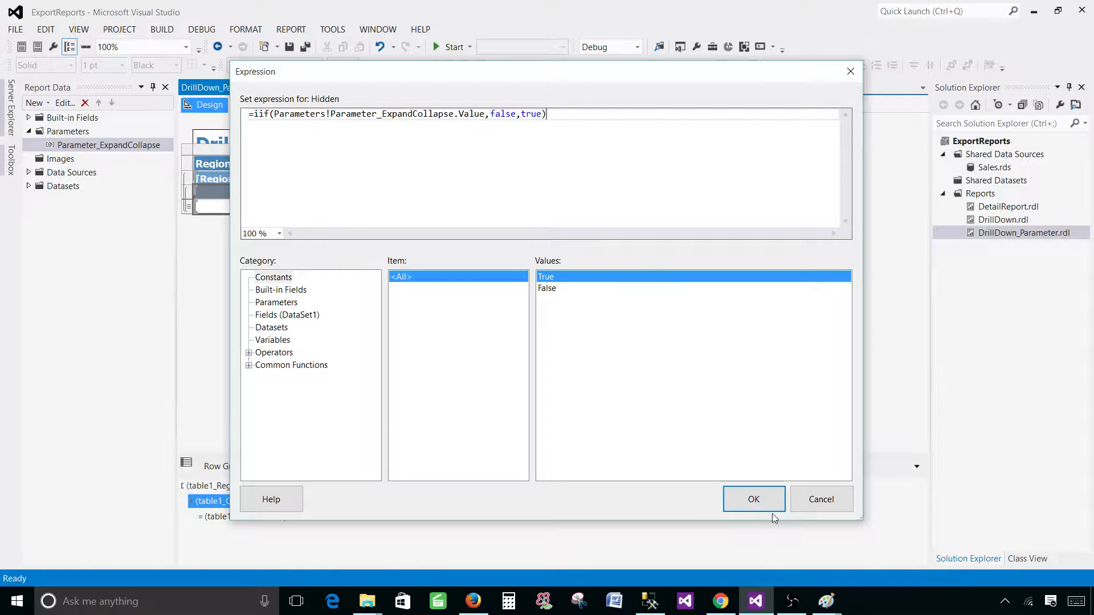
left_click(753, 499)
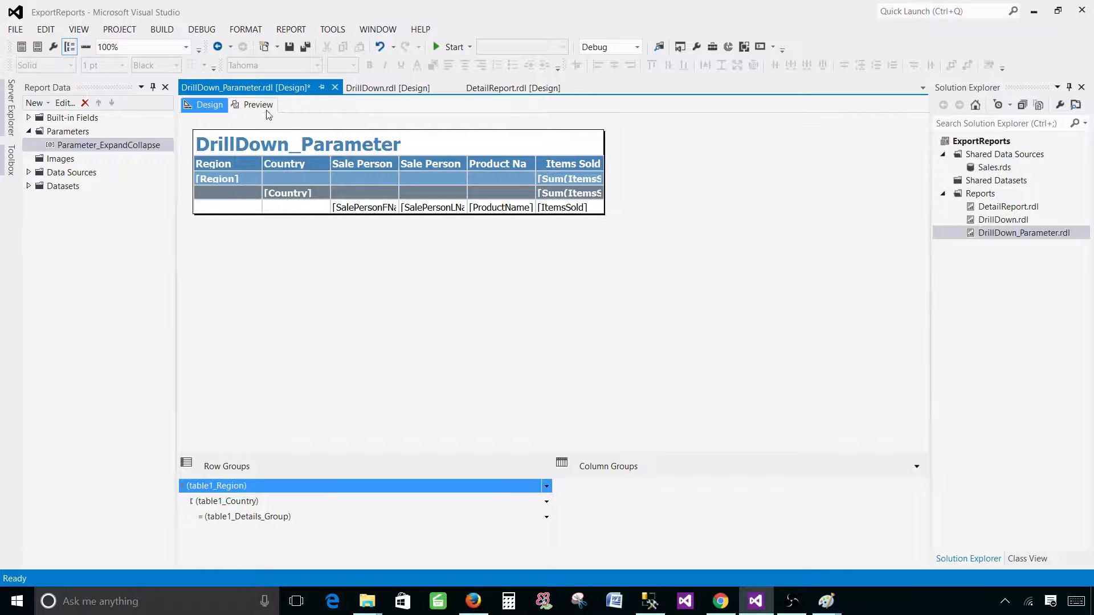
Preview the fully expanded report, then select False for the Expand parameter
left_click(258, 105)
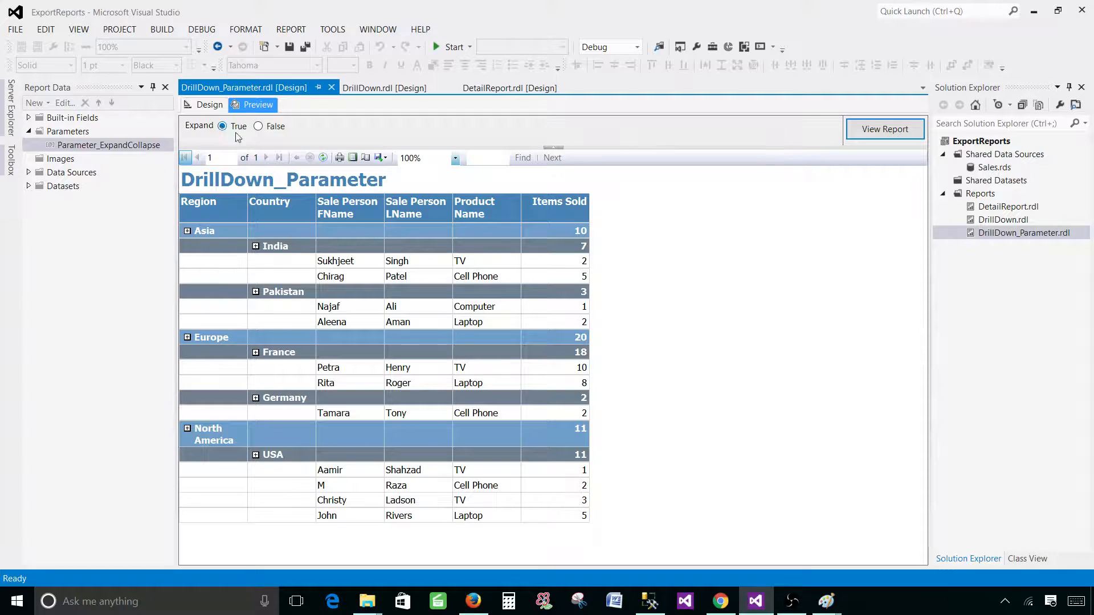
mouse_move(238, 136)
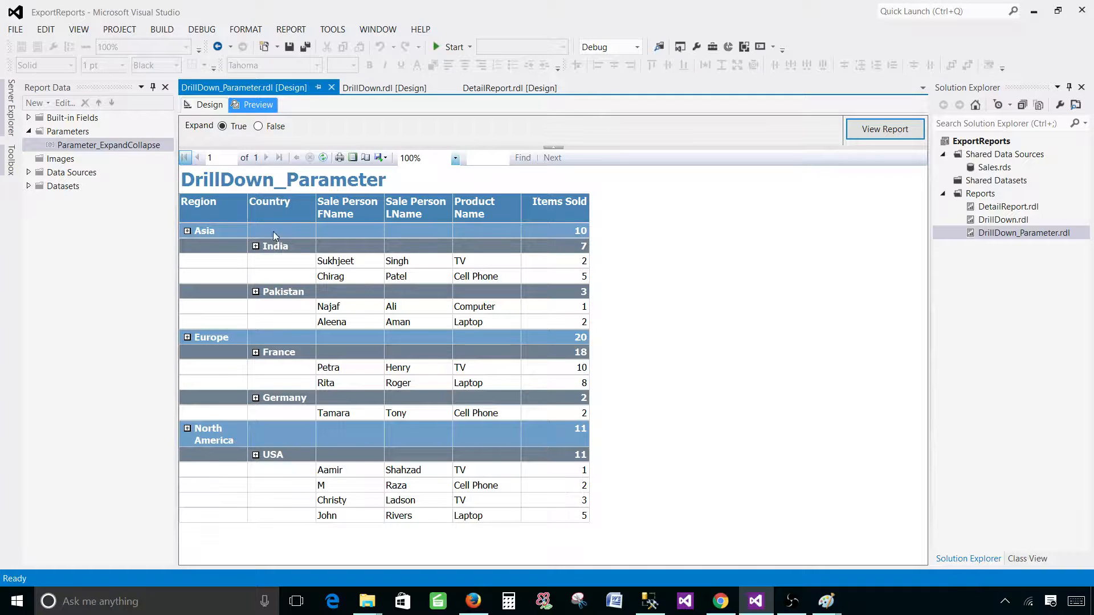
left_click(258, 127)
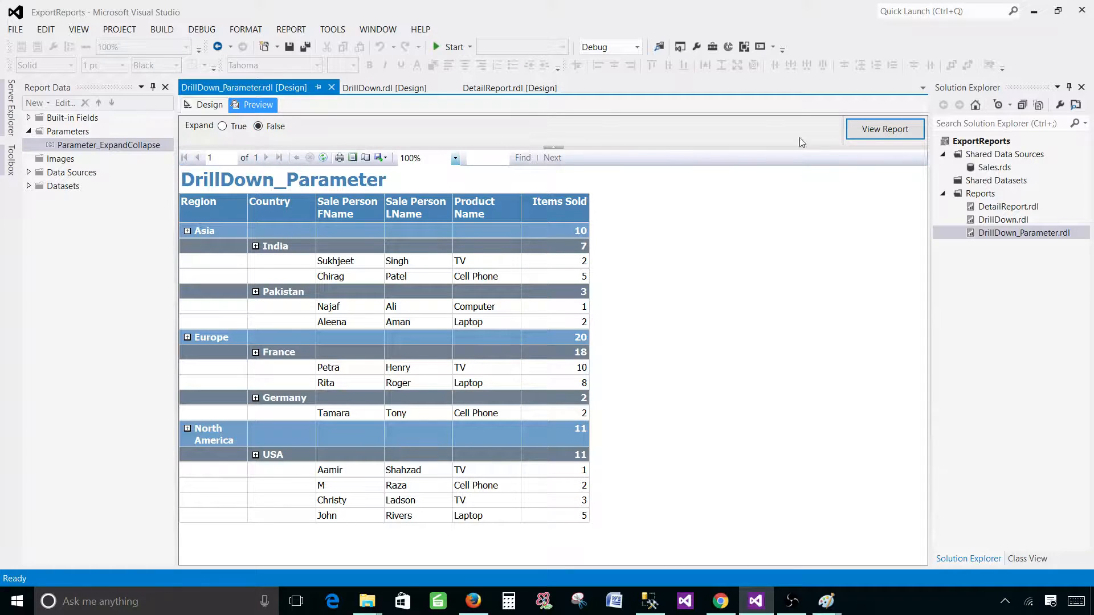
View the report with Expand False, drill into Asia, India and Pakistan, then try True and False again
left_click(884, 130)
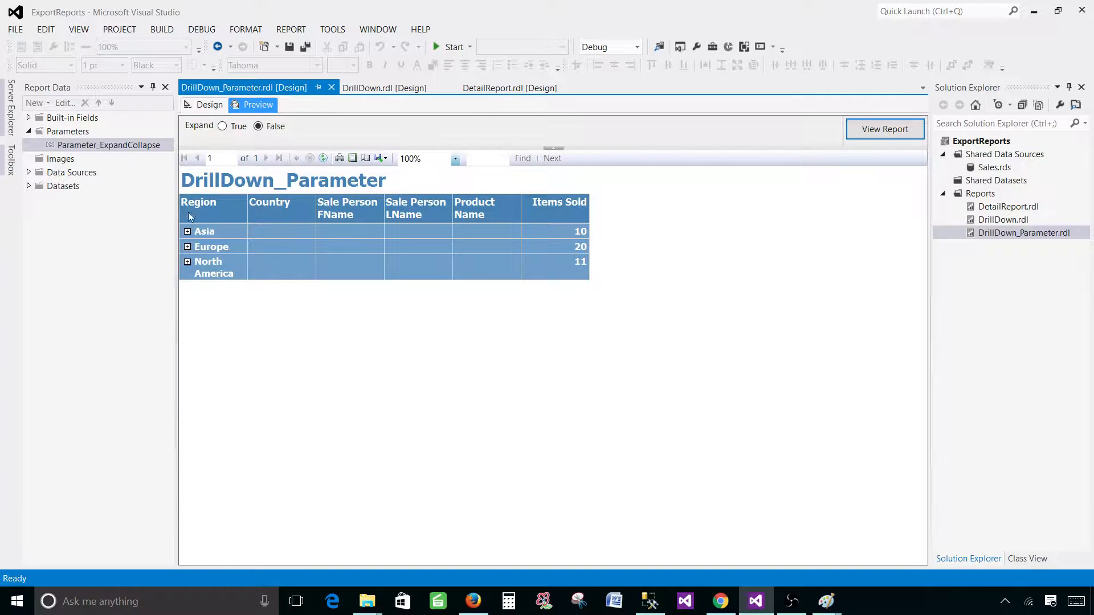
left_click(187, 230)
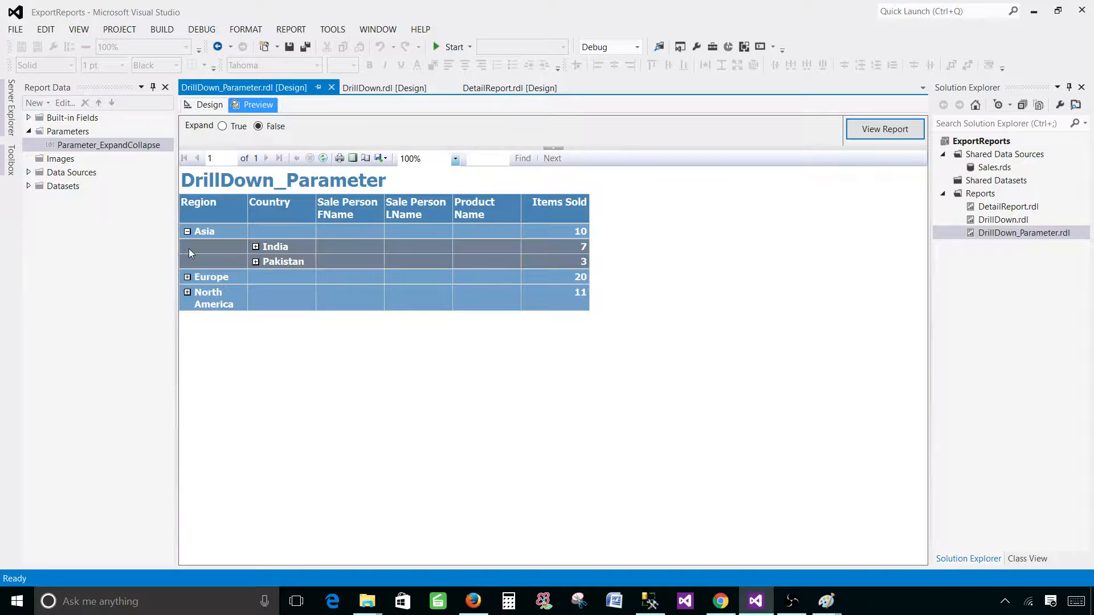
left_click(256, 246)
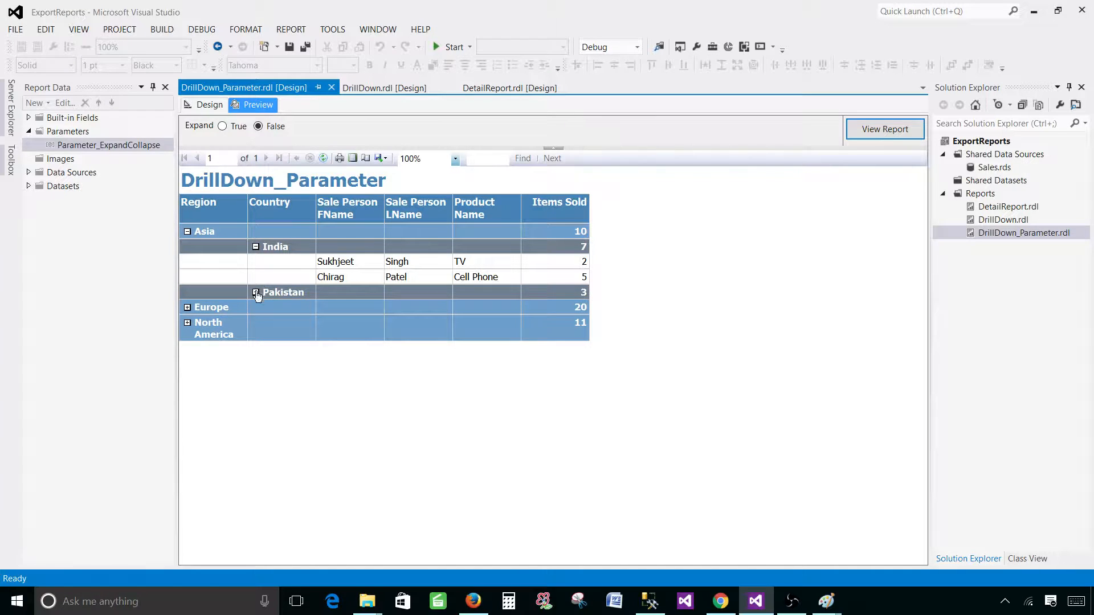
left_click(223, 126)
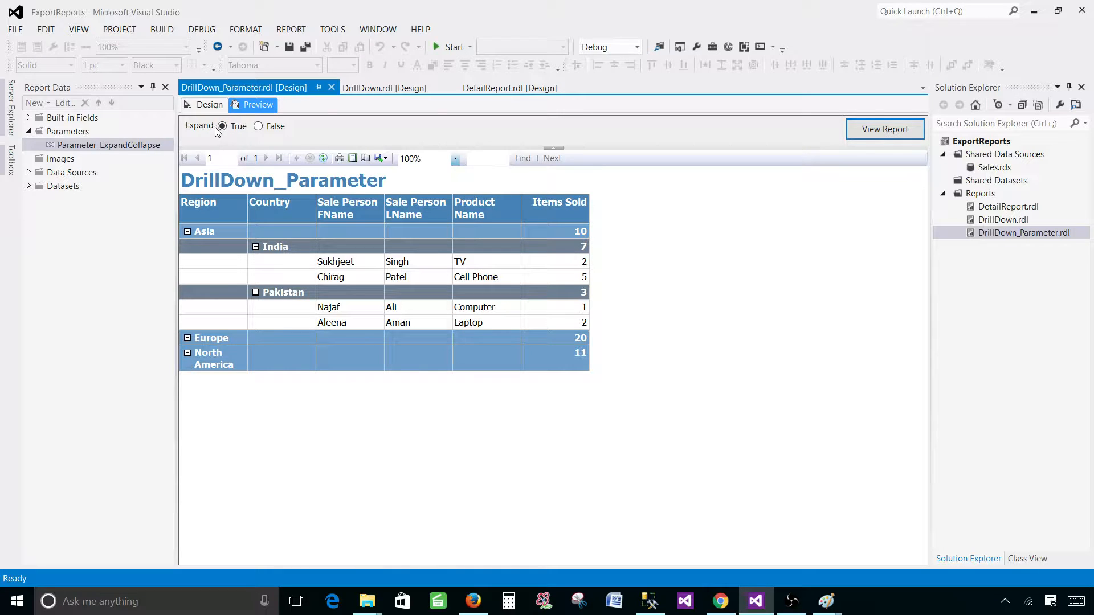
left_click(187, 338)
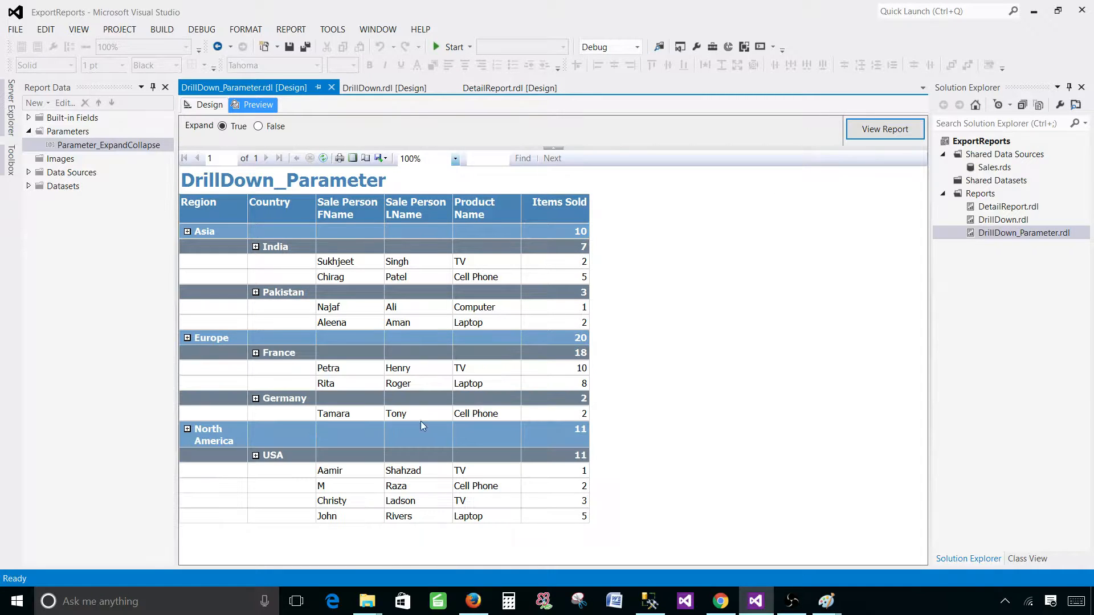
left_click(258, 126)
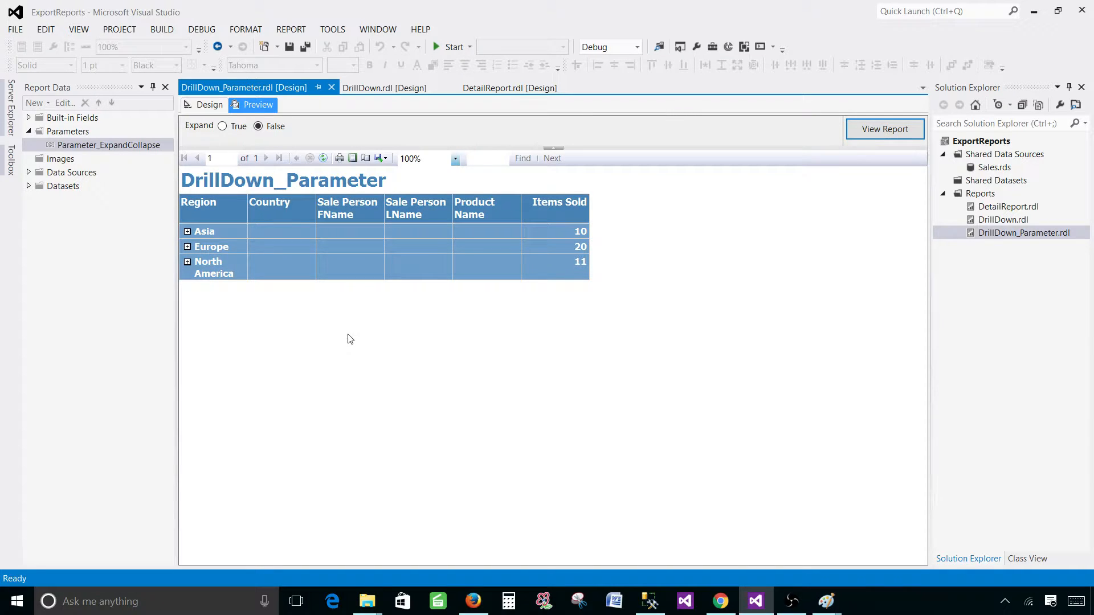
Select the True radio button for Expand in the preview parameter bar
left_click(222, 127)
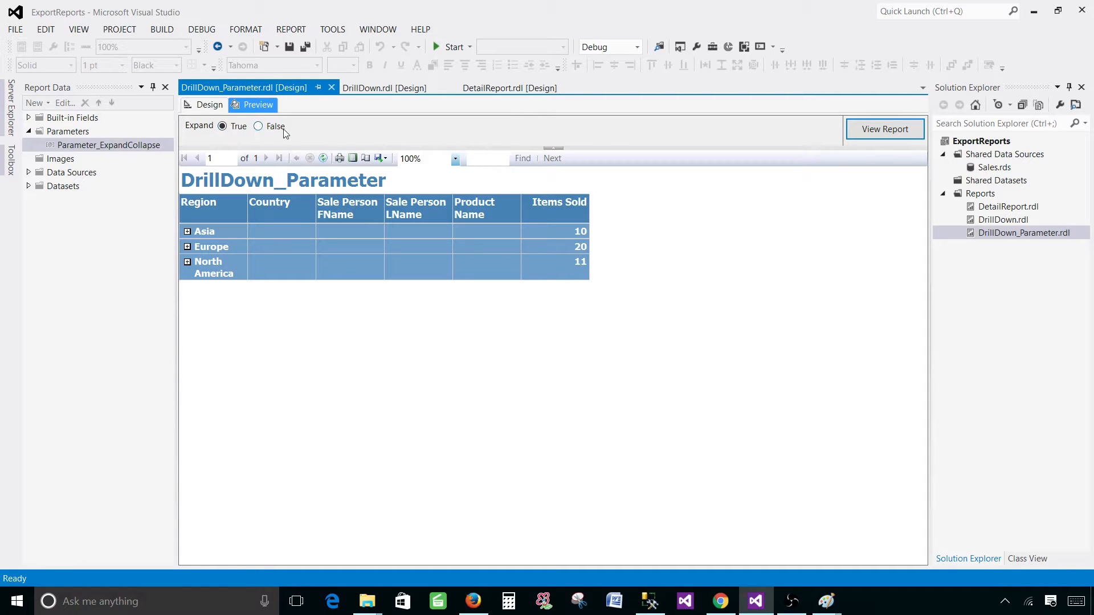
left_click(222, 126)
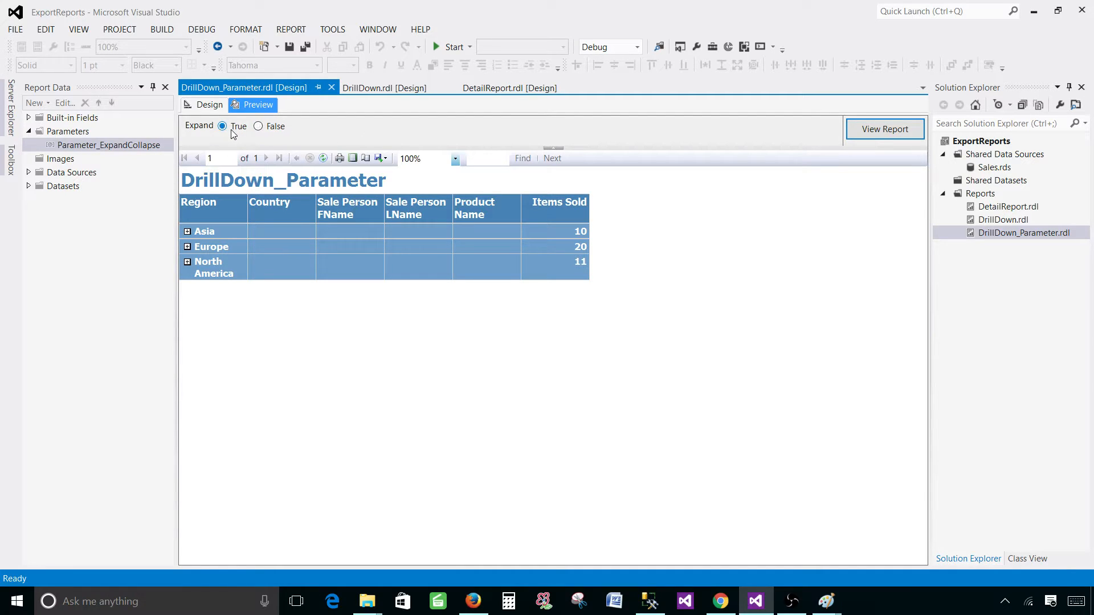
mouse_move(258, 308)
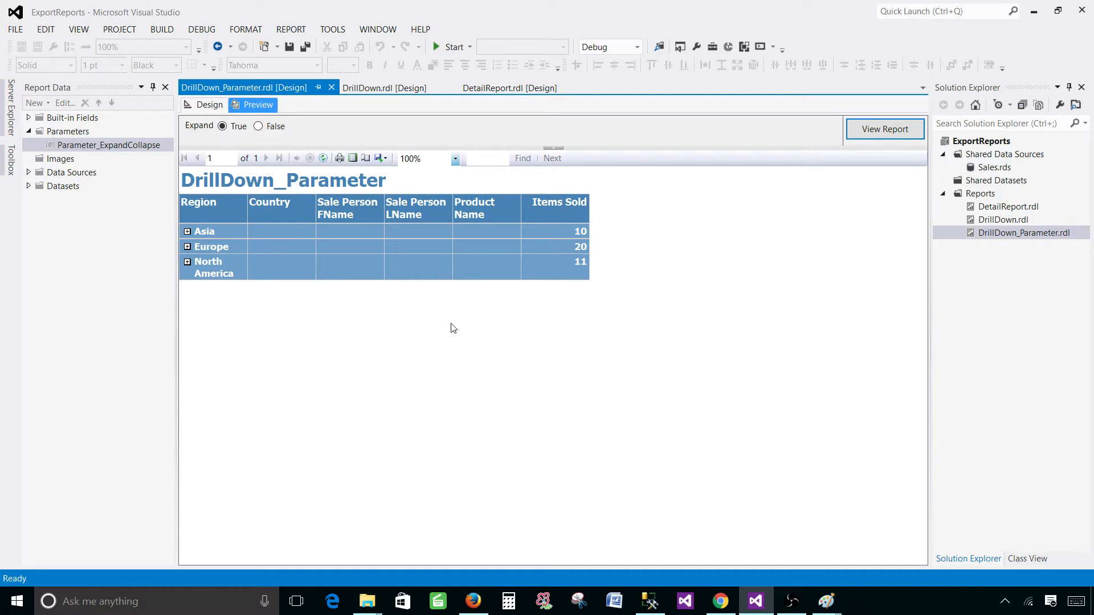
mouse_move(609, 389)
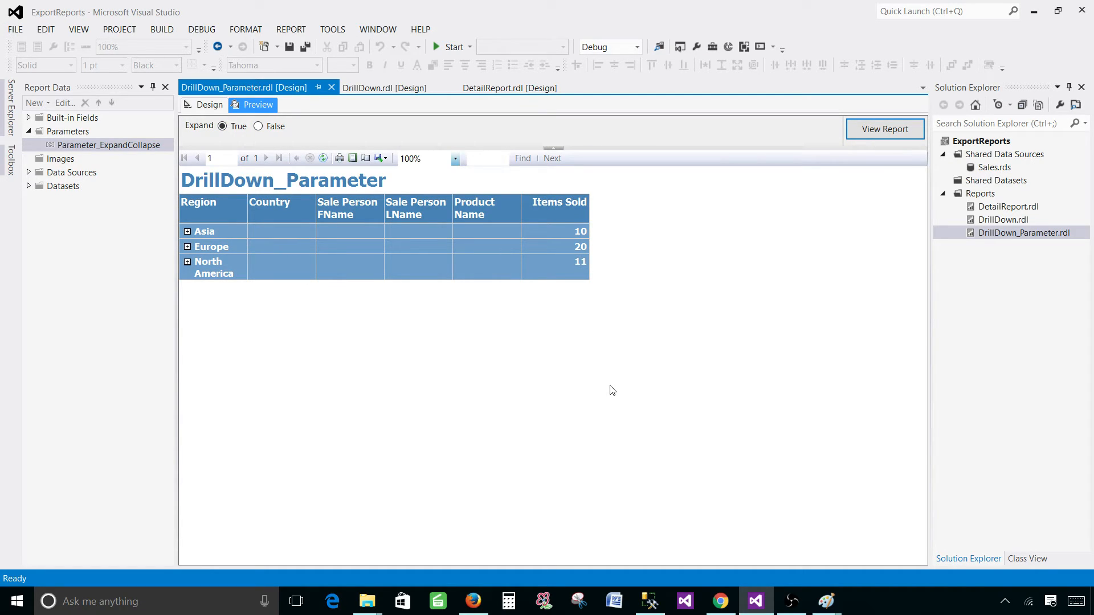
mouse_move(891, 606)
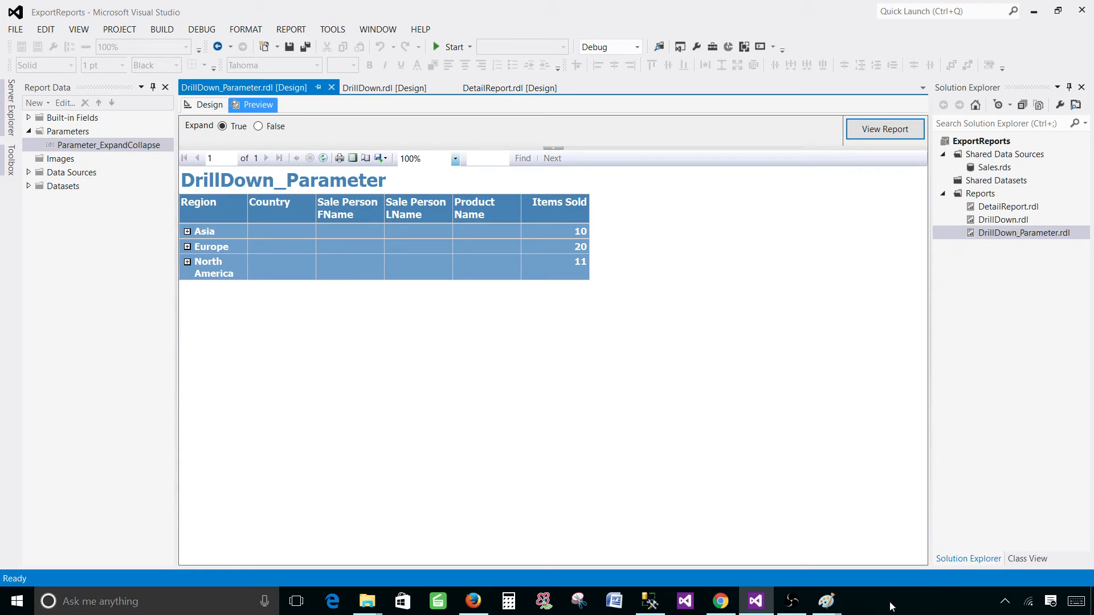